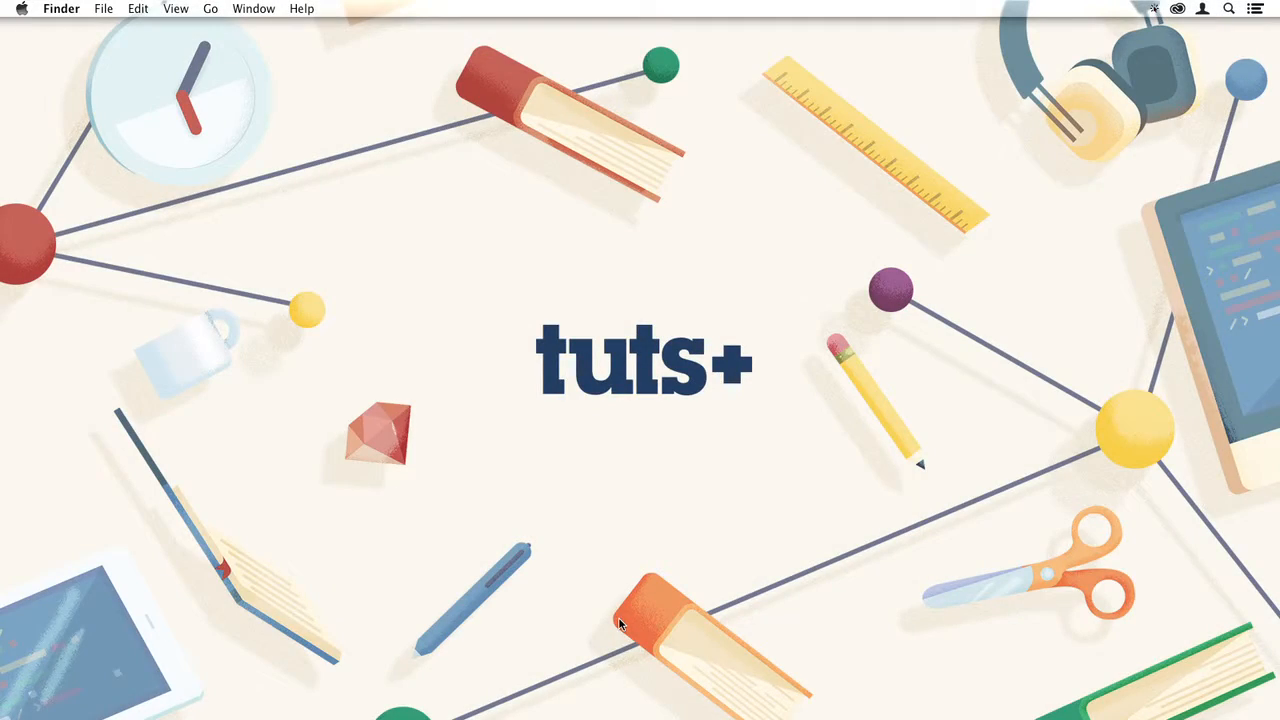
# Bring up the Corridor composition and review its Raining.mov layer in the timeline
pyautogui.click(588, 660)
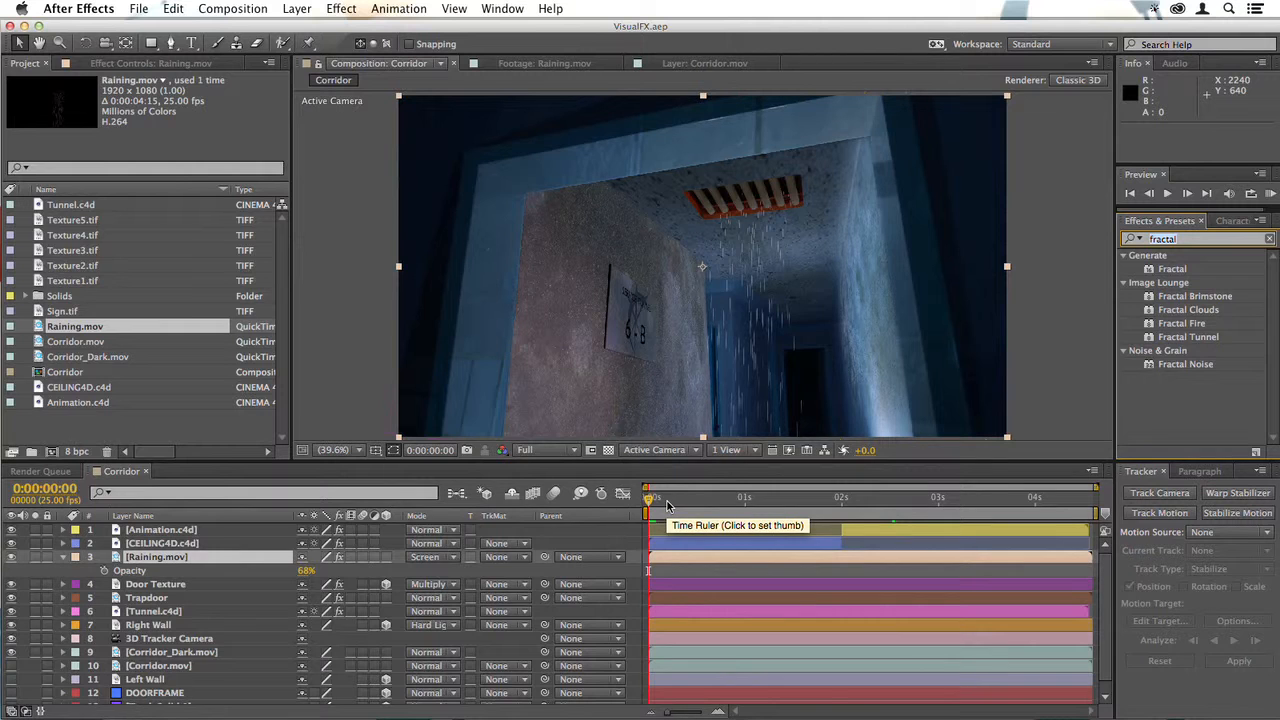
pyautogui.moveTo(716, 404)
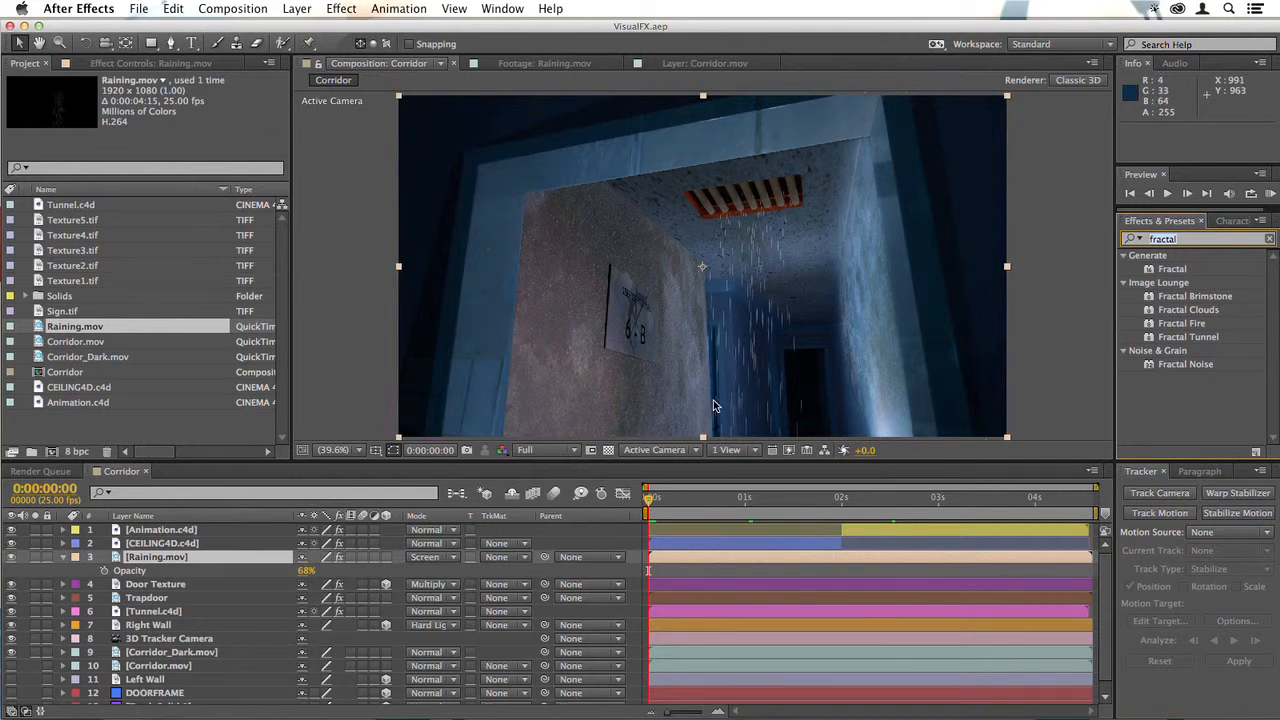
pyautogui.moveTo(710, 278)
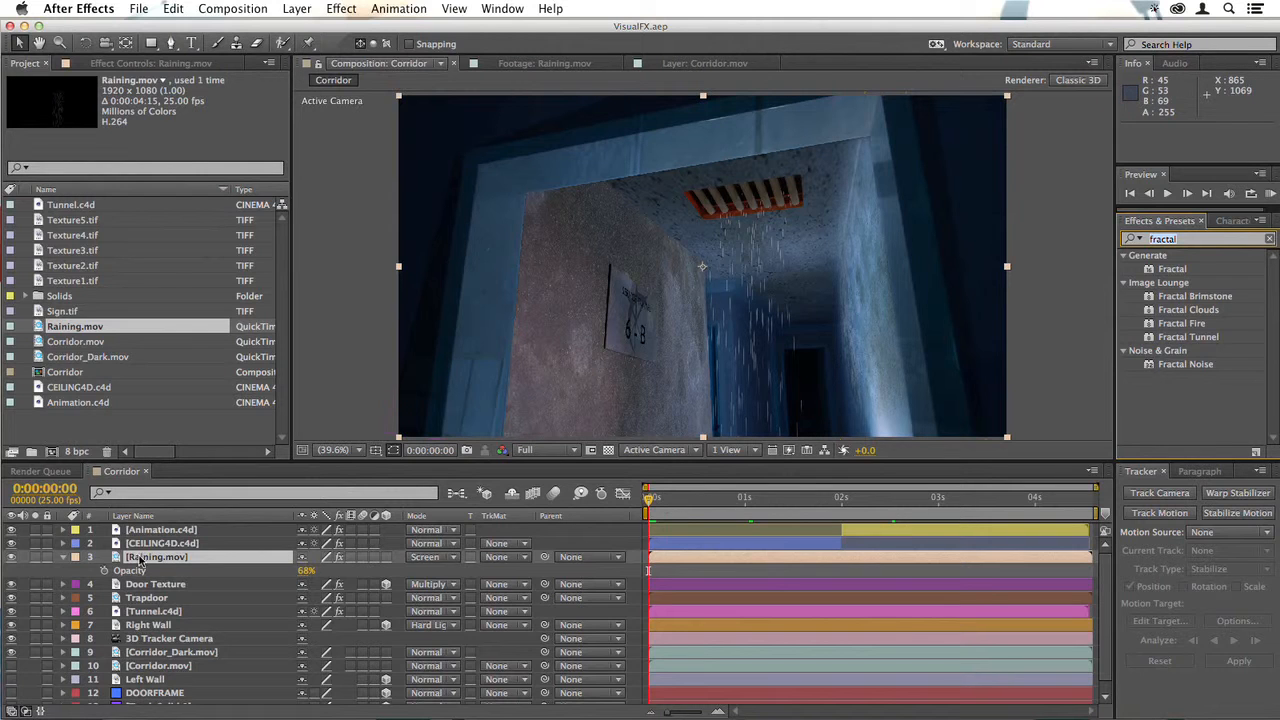
pyautogui.click(12, 556)
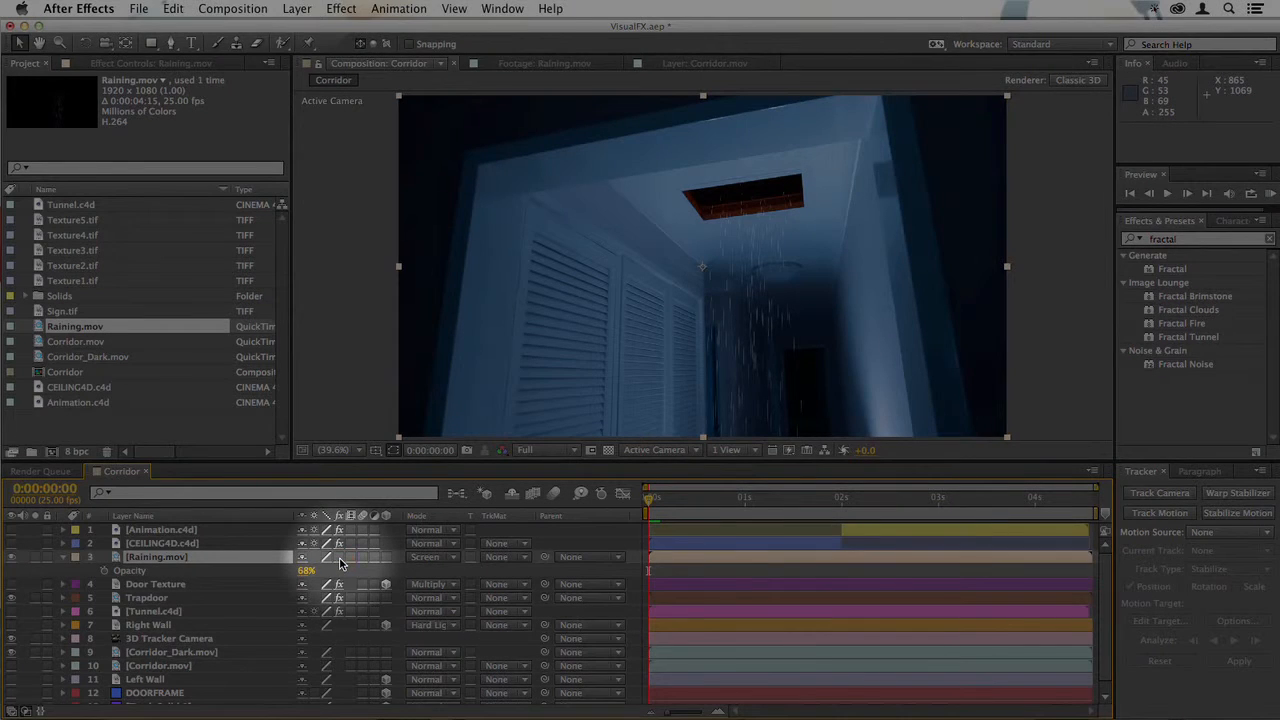
# Create a new solid layer named SmokeLight via Layer > New > Solid
pyautogui.click(648, 496)
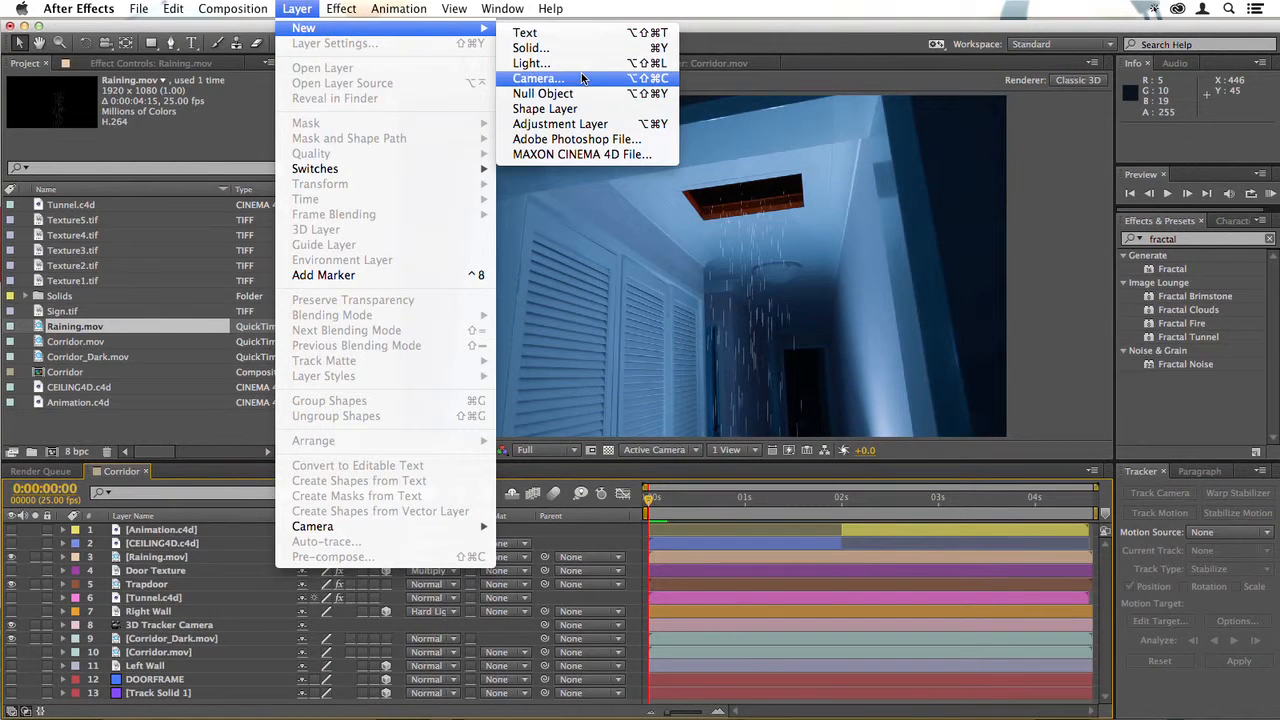
pyautogui.click(538, 78)
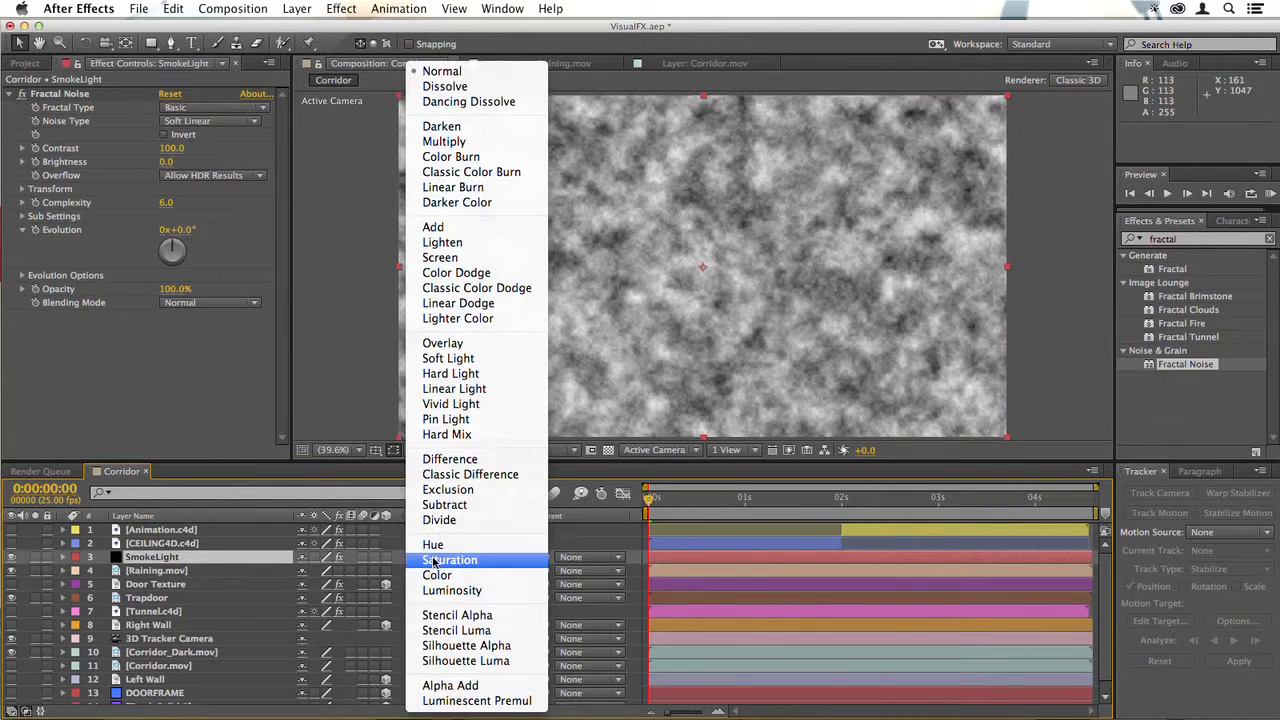
# Blend SmokeLight with Add, mask a four-point beam under the trapdoor, feather it 44, then use Screen
pyautogui.click(432, 228)
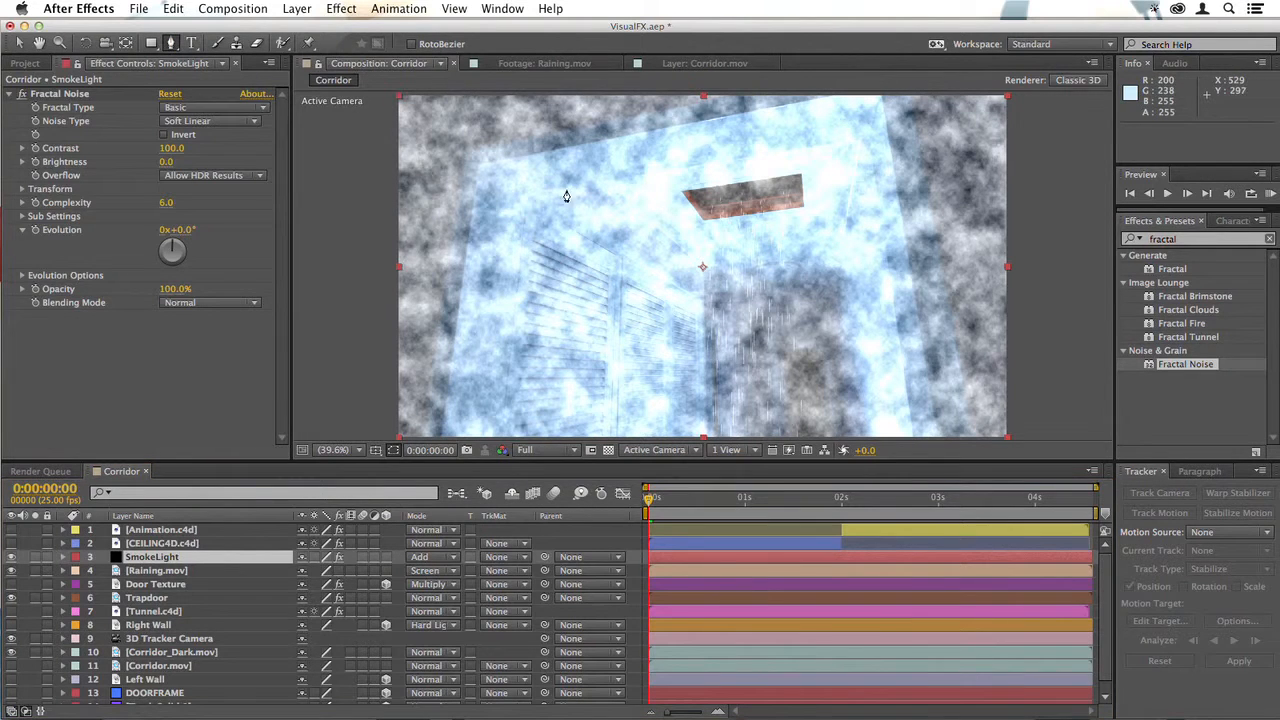
pyautogui.click(680, 192)
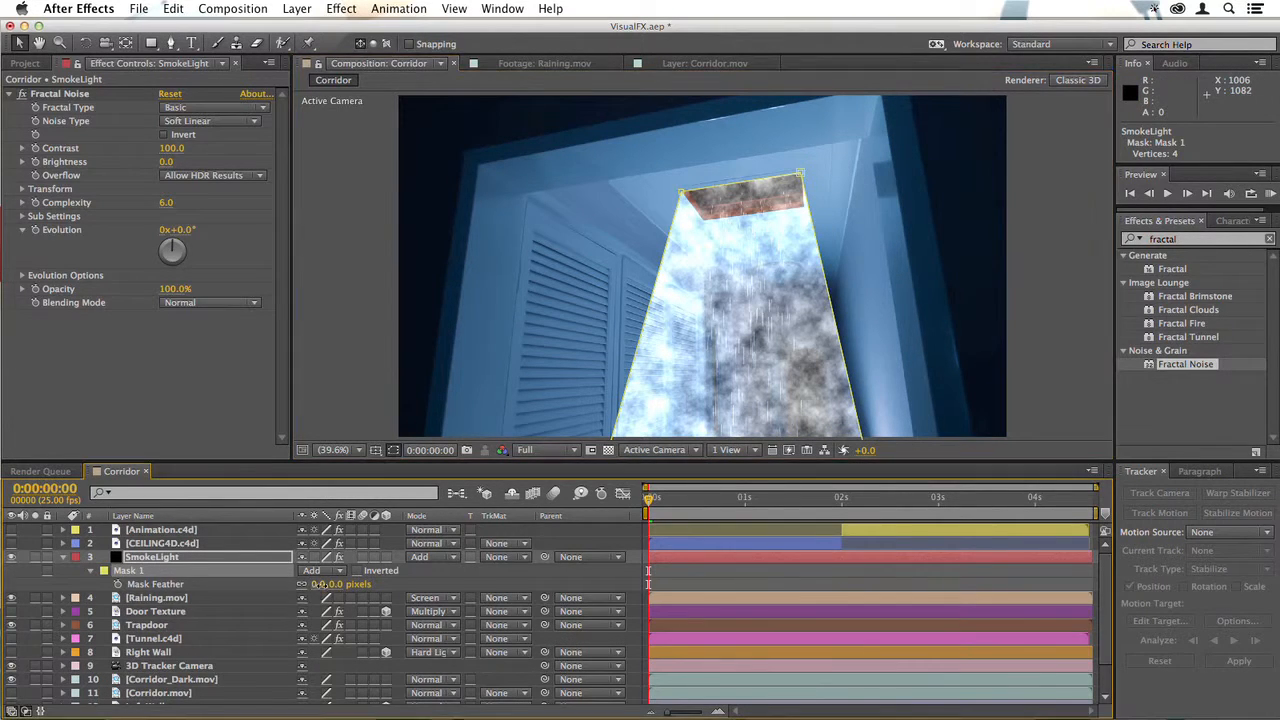
pyautogui.click(328, 584)
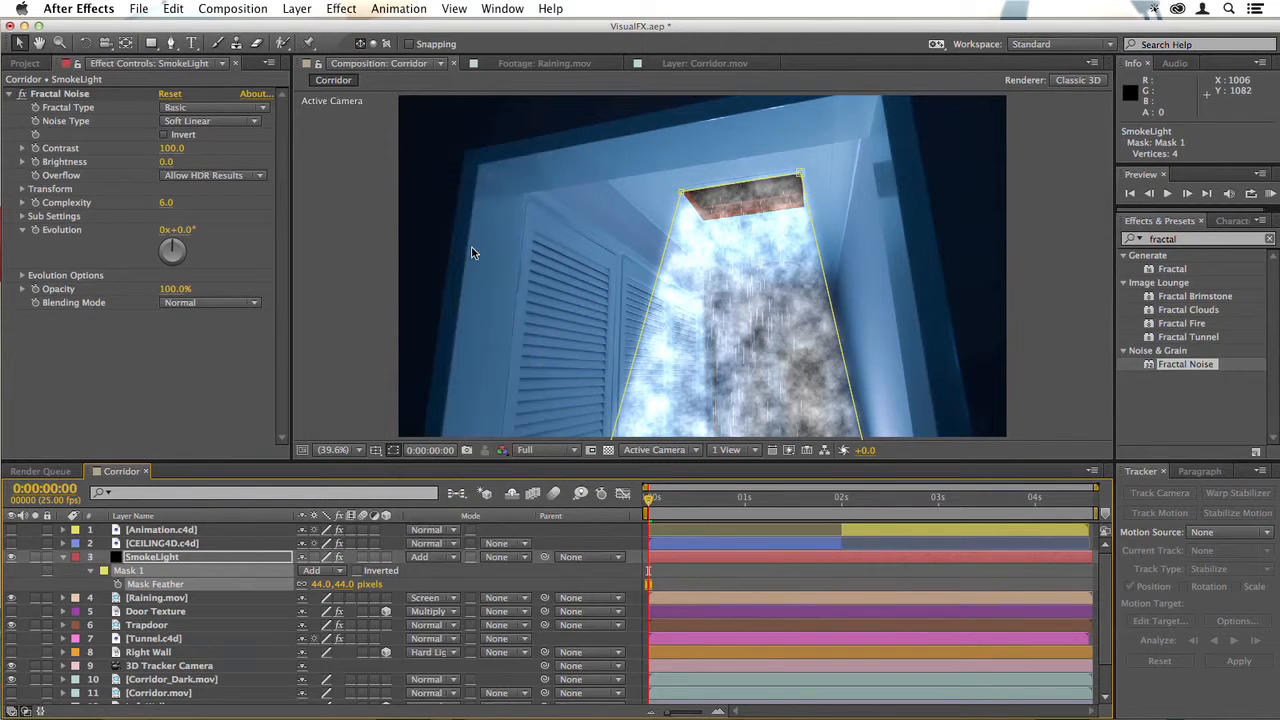
pyautogui.click(432, 556)
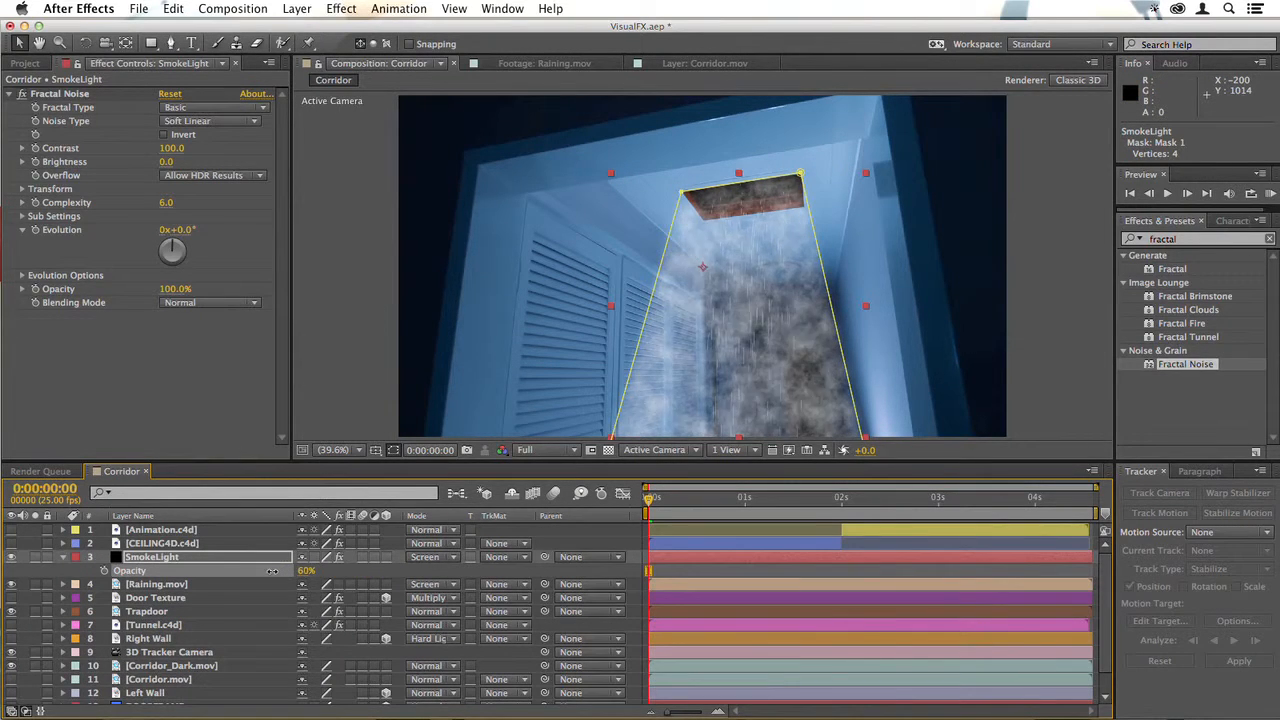
# Lower SmokeLight opacity to 53%, trial a Fast Blur, then apply Directional Blur at length 55.1
pyautogui.moveTo(306, 570); pyautogui.dragTo(280, 570)
pyautogui.write('blur')
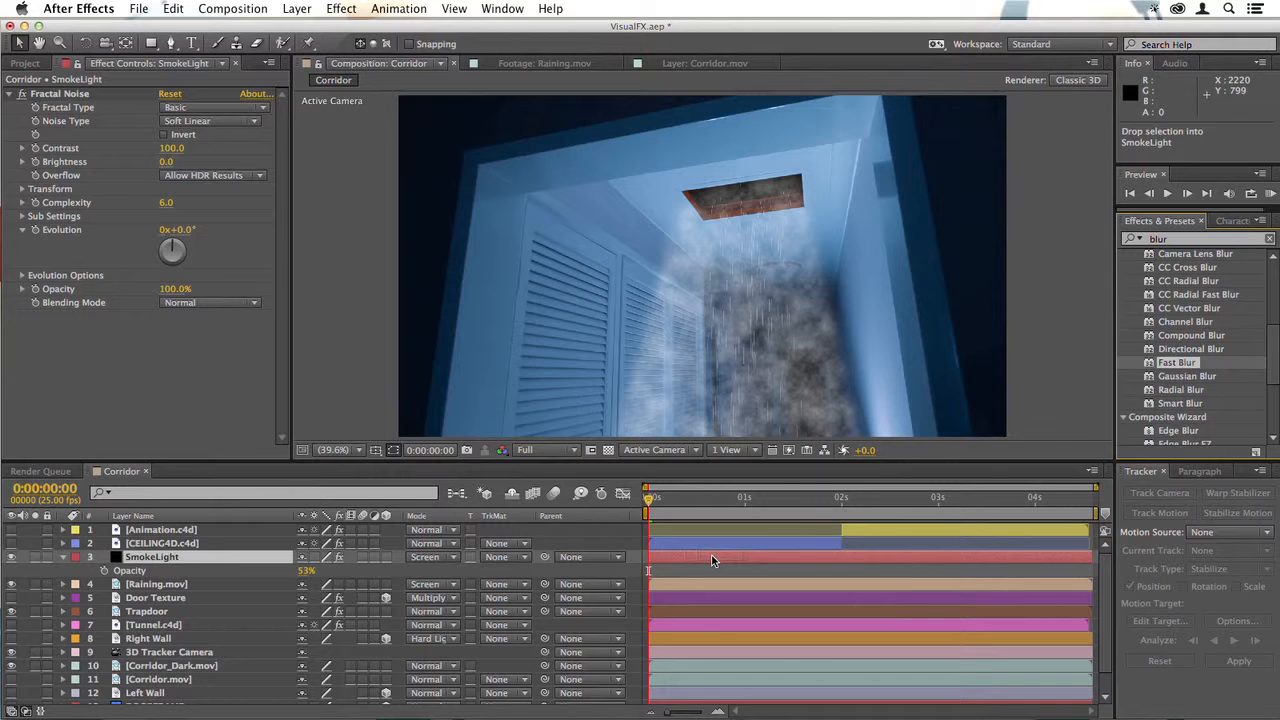
pyautogui.doubleClick(1178, 362)
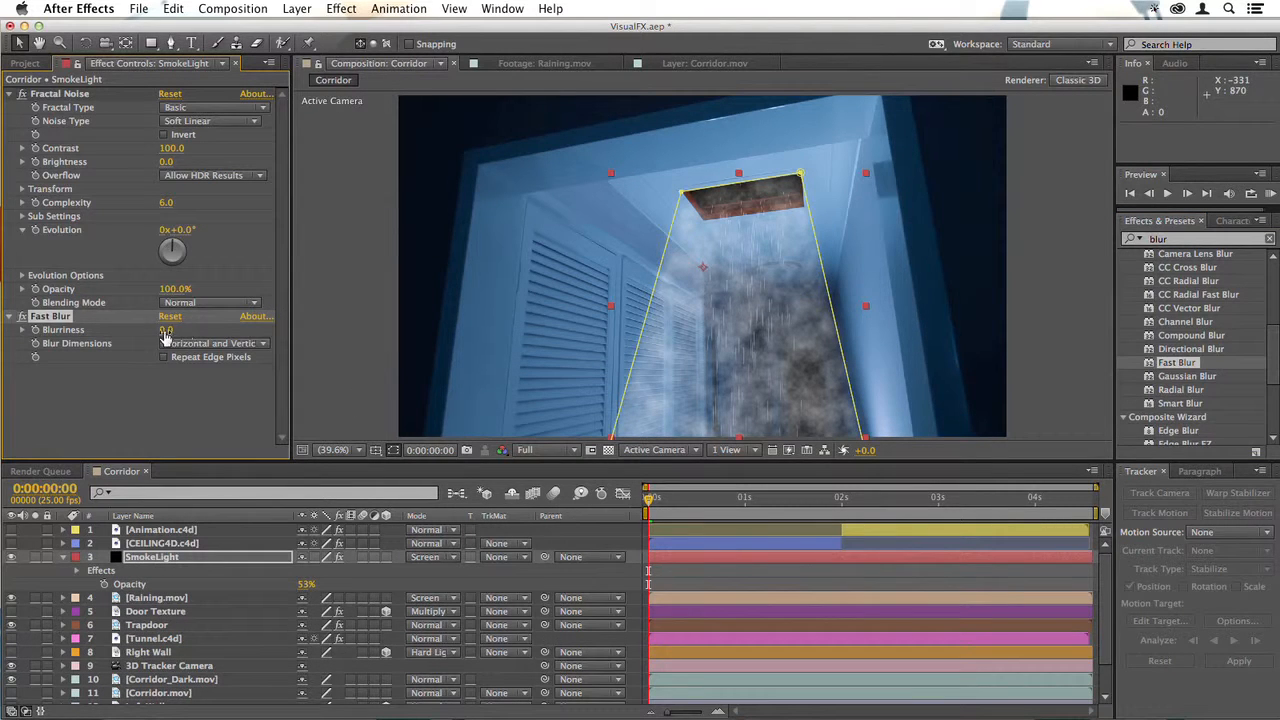
pyautogui.moveTo(166, 330); pyautogui.dragTo(198, 330)
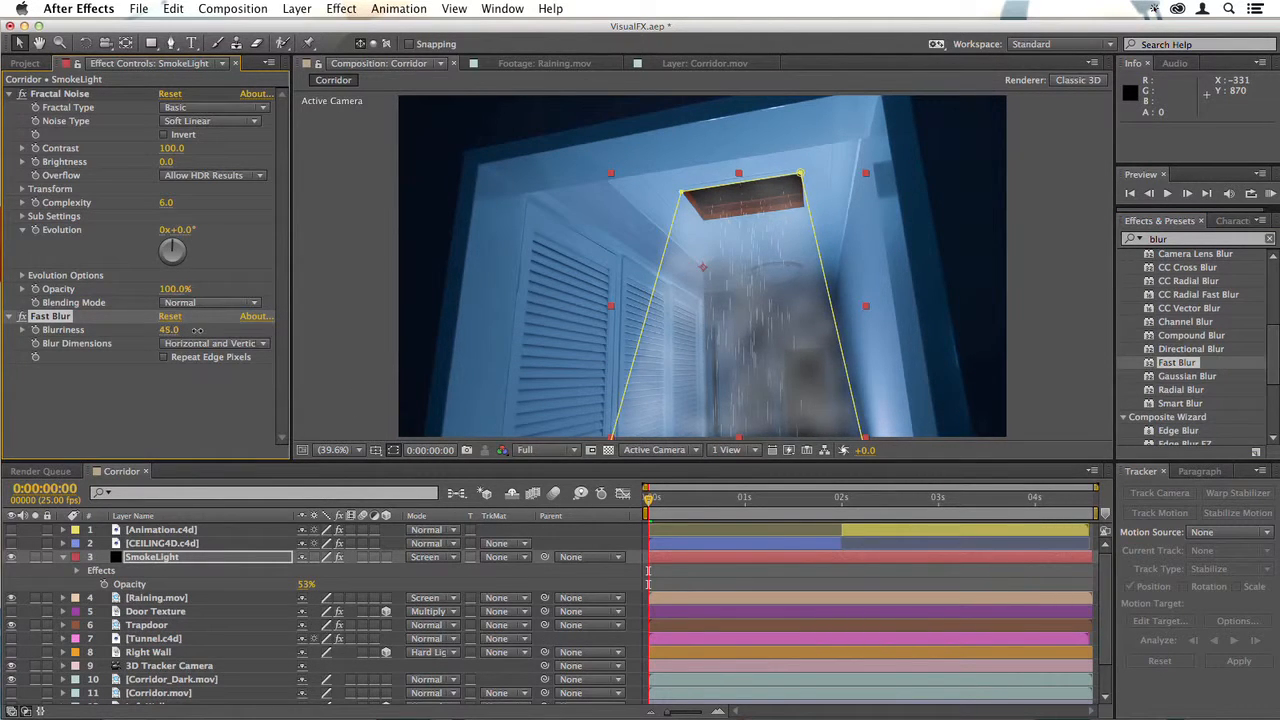
pyautogui.moveTo(168, 328); pyautogui.dragTo(200, 328)
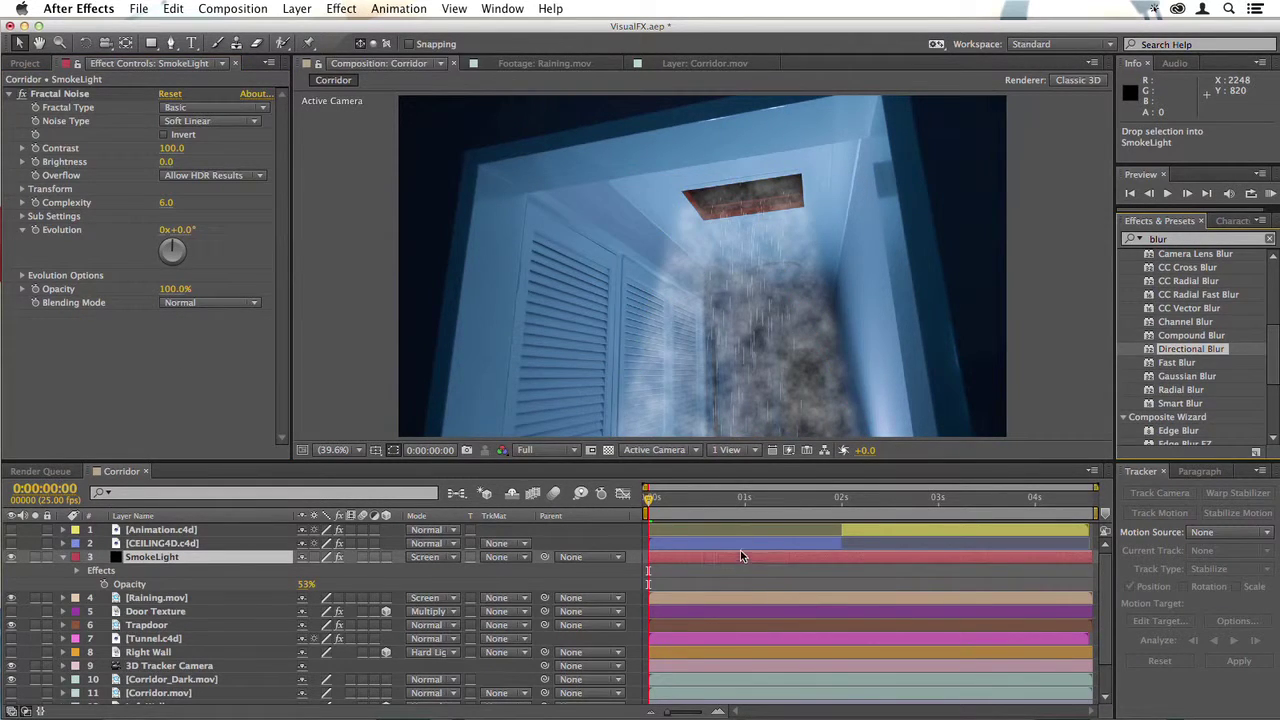
pyautogui.doubleClick(1192, 348)
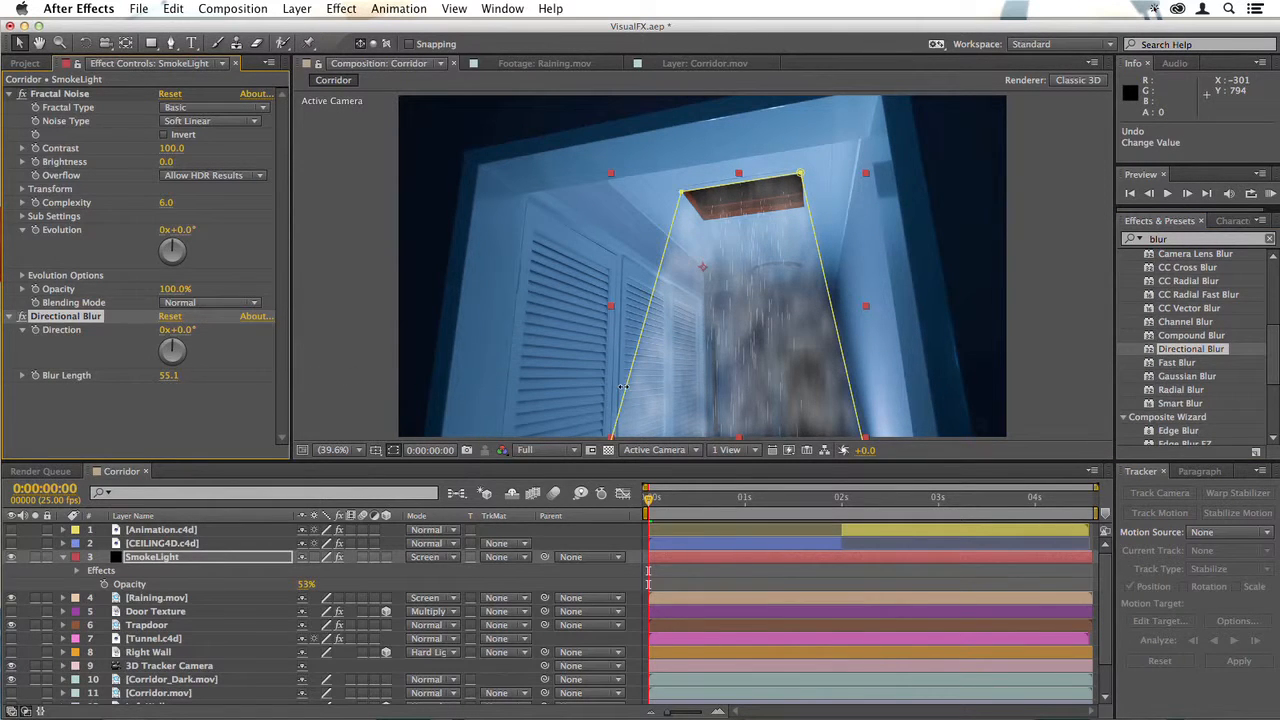
# Set SmokeLight's blending mode to Add and restore the viewer magnification
pyautogui.click(432, 556)
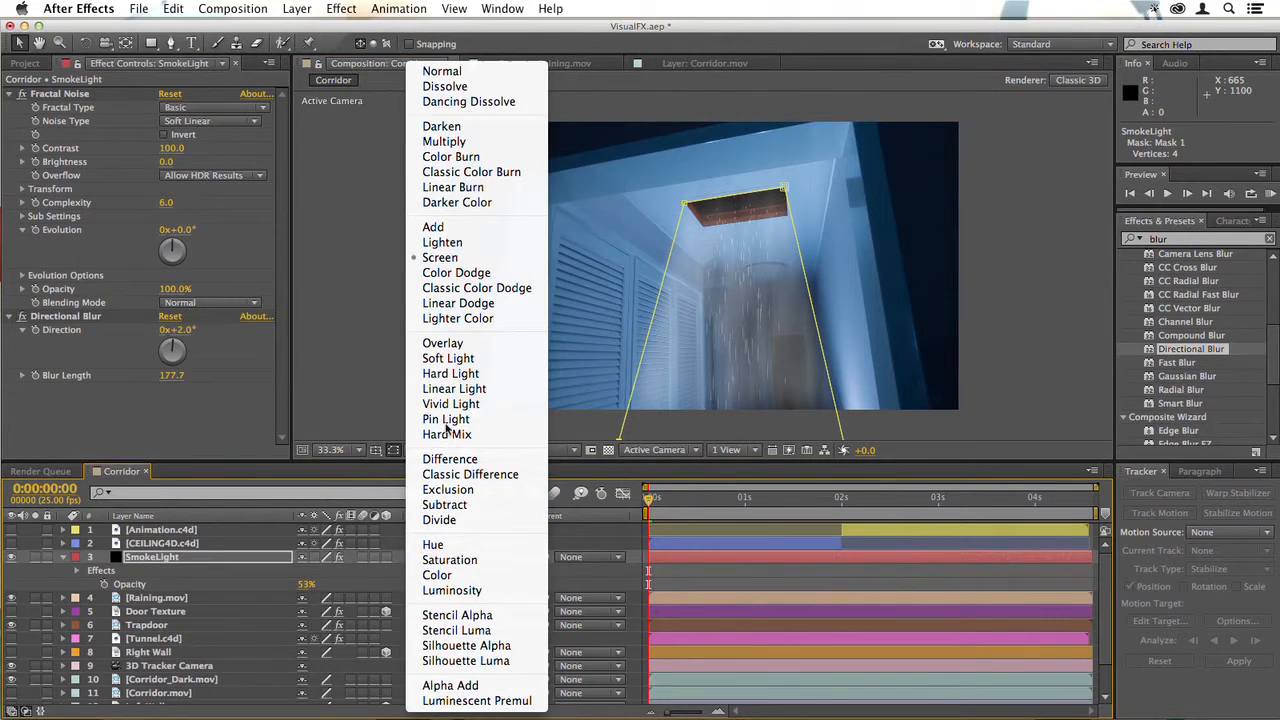
pyautogui.click(440, 256)
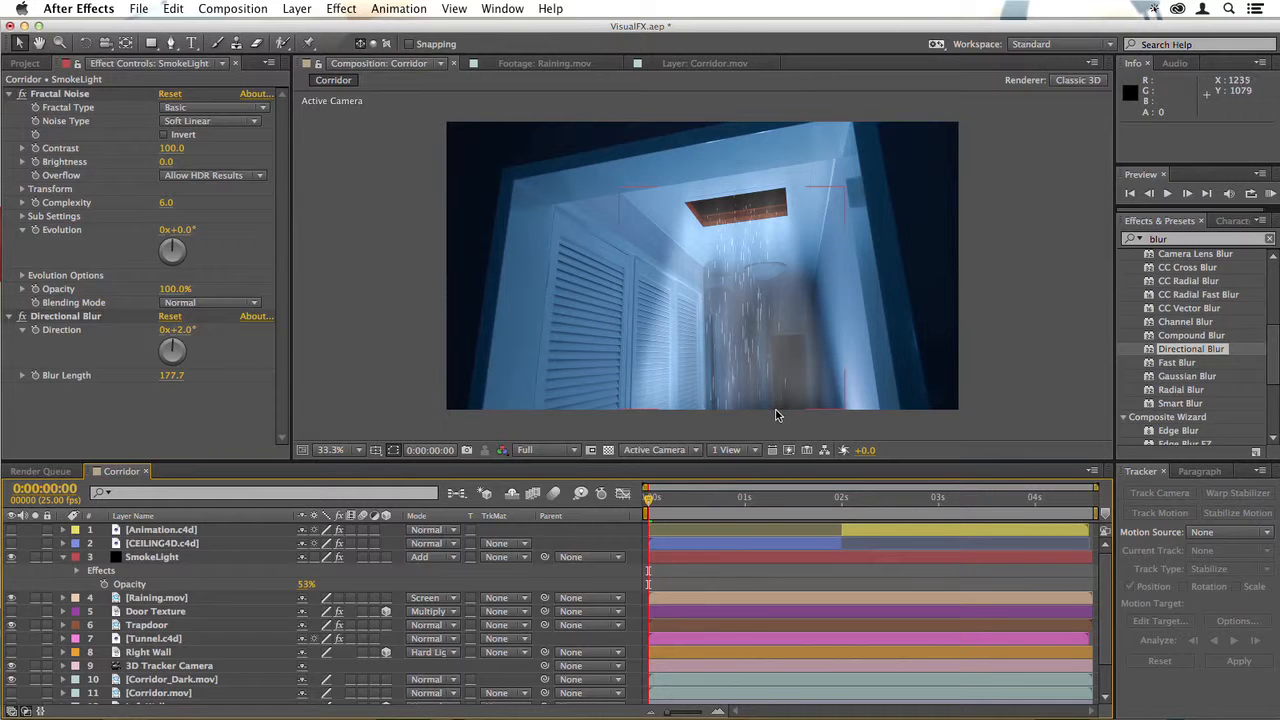
pyautogui.click(336, 448)
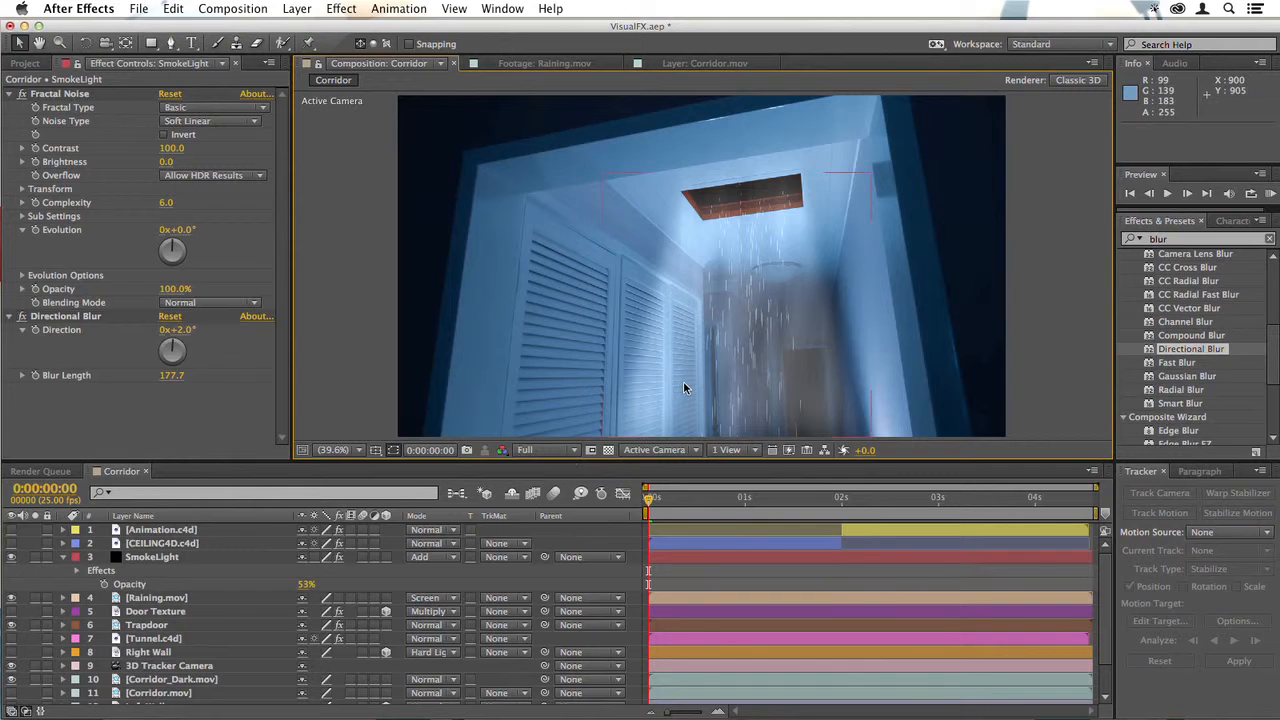
pyautogui.moveTo(30, 632)
pyautogui.write('tint')
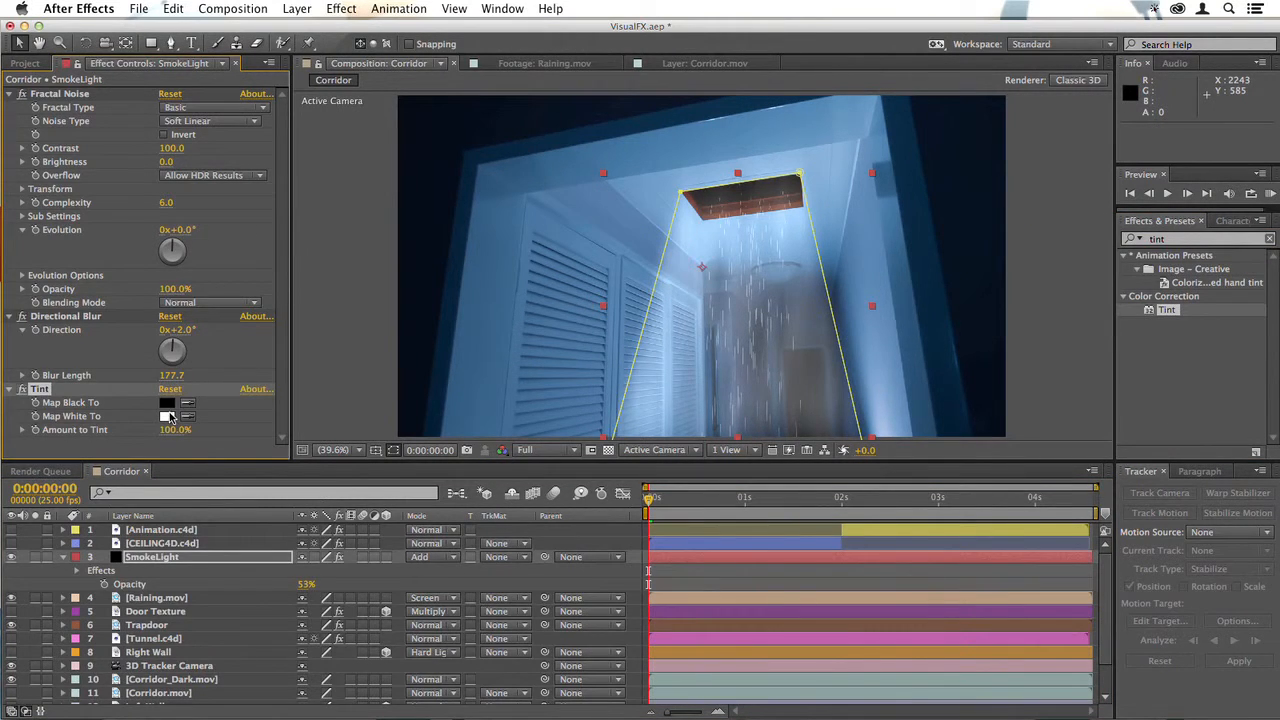
# Set the Tint effect's Map White To colour to a pale yellow
pyautogui.click(168, 414)
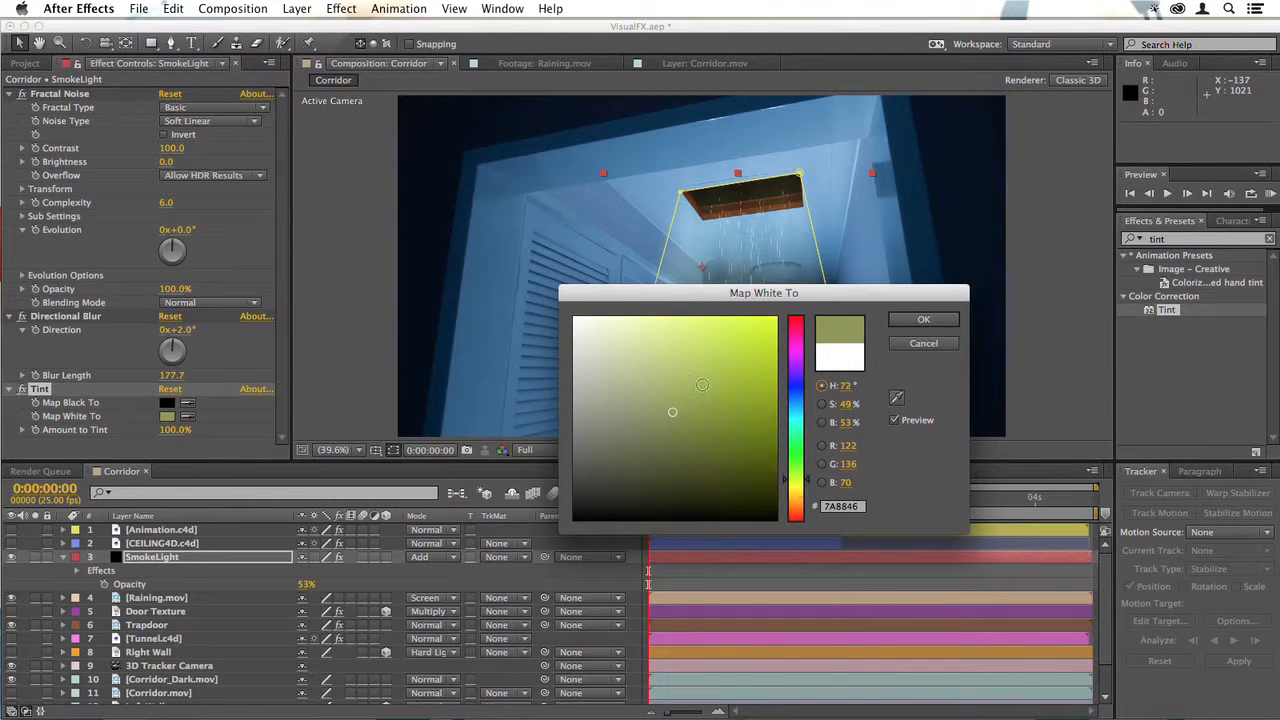
pyautogui.click(660, 374)
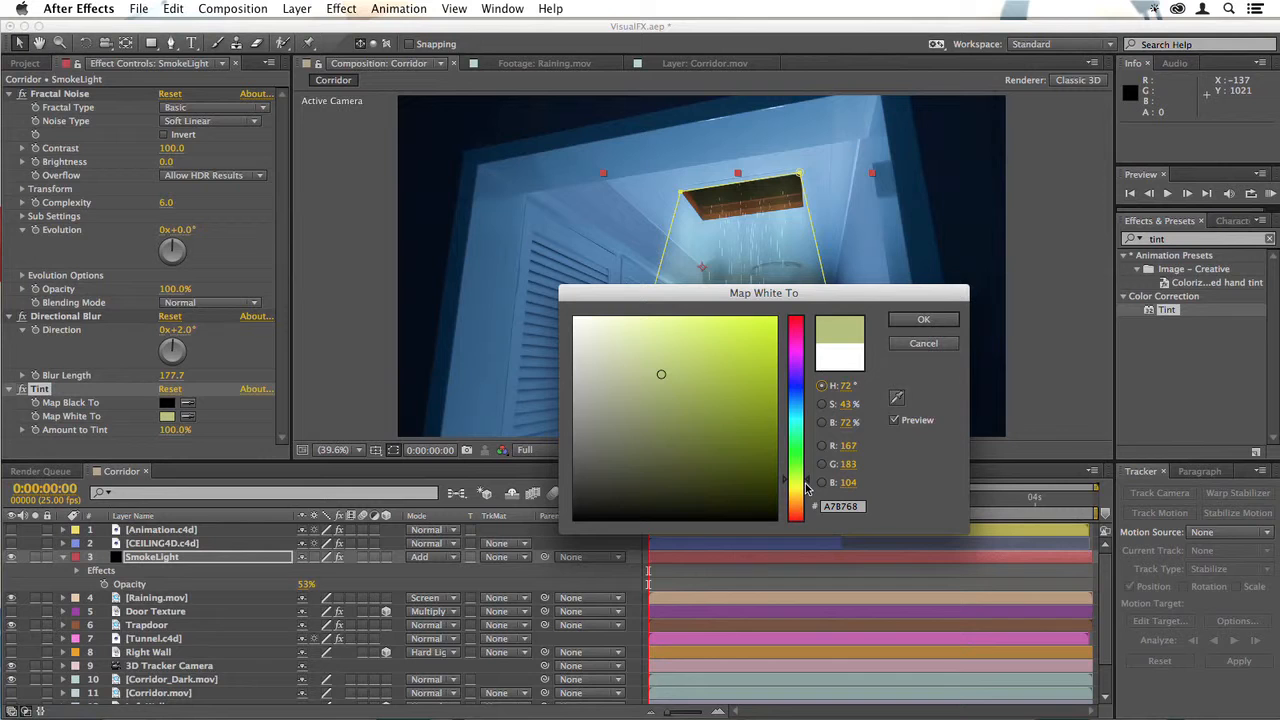
pyautogui.moveTo(764, 292); pyautogui.dragTo(862, 448)
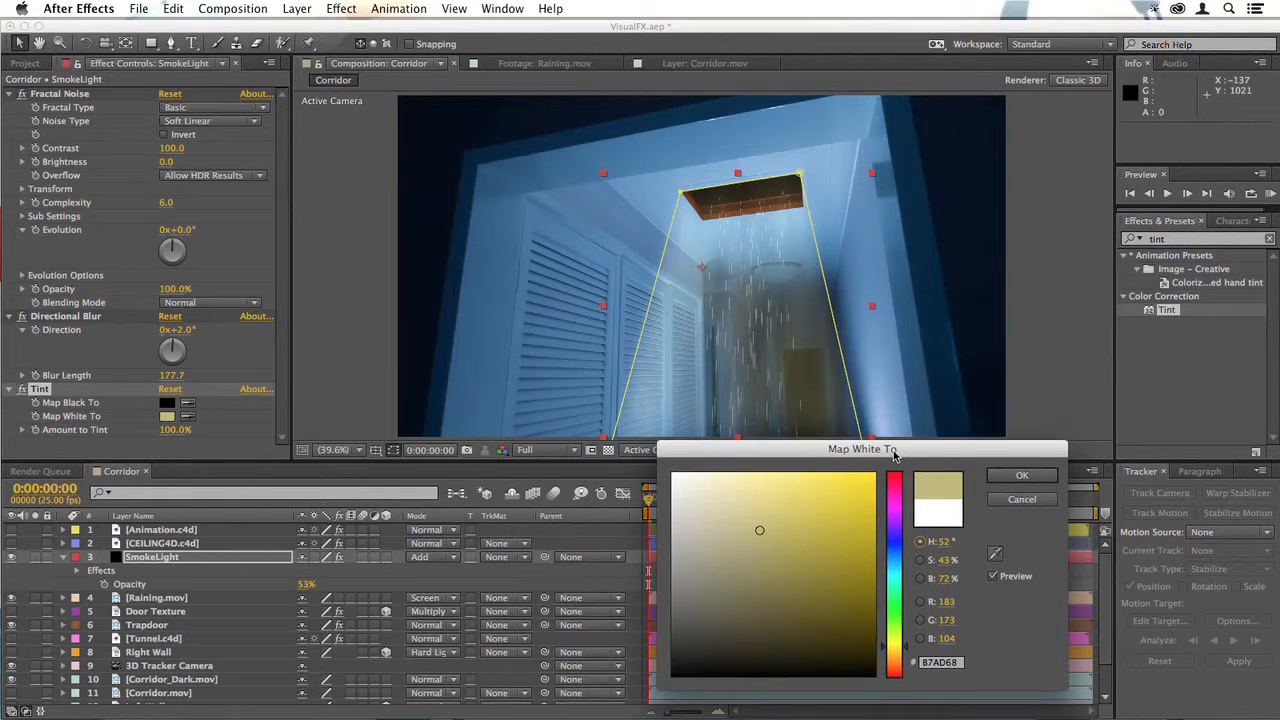
pyautogui.click(1020, 474)
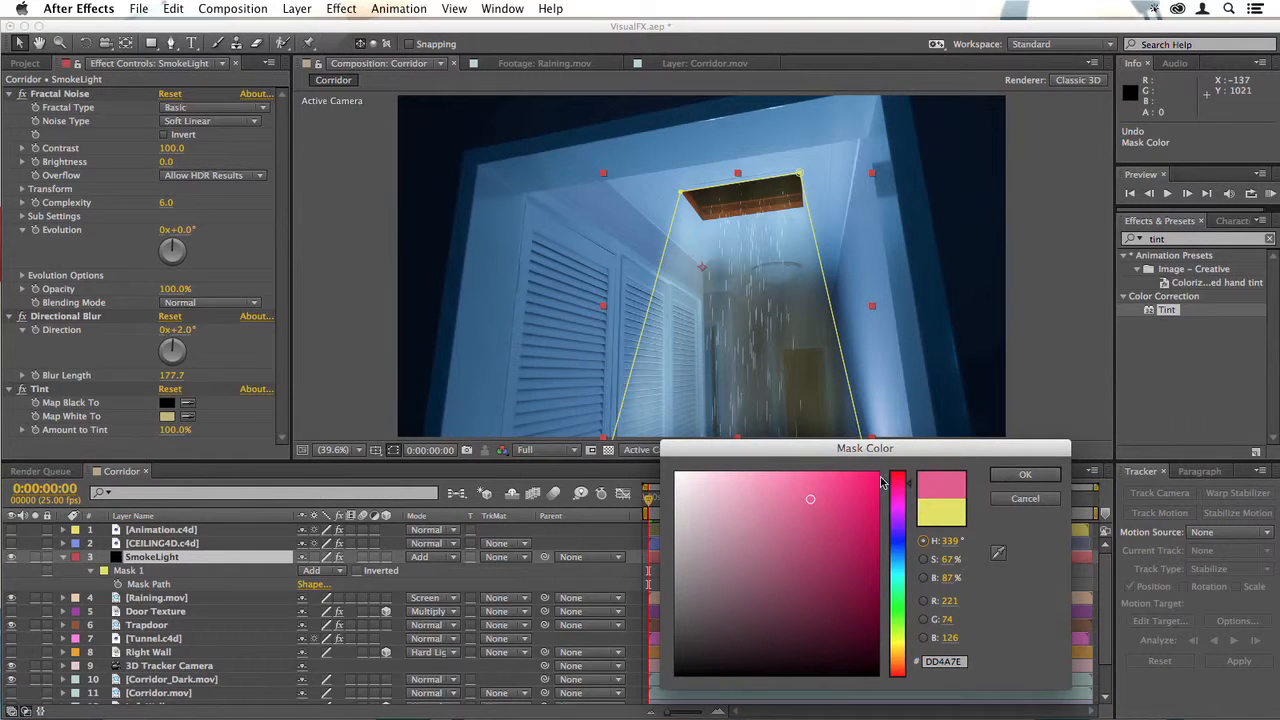
# Confirm the pink mask colour and scrub to later frames to check the beam against the trapdoor
pyautogui.click(1024, 474)
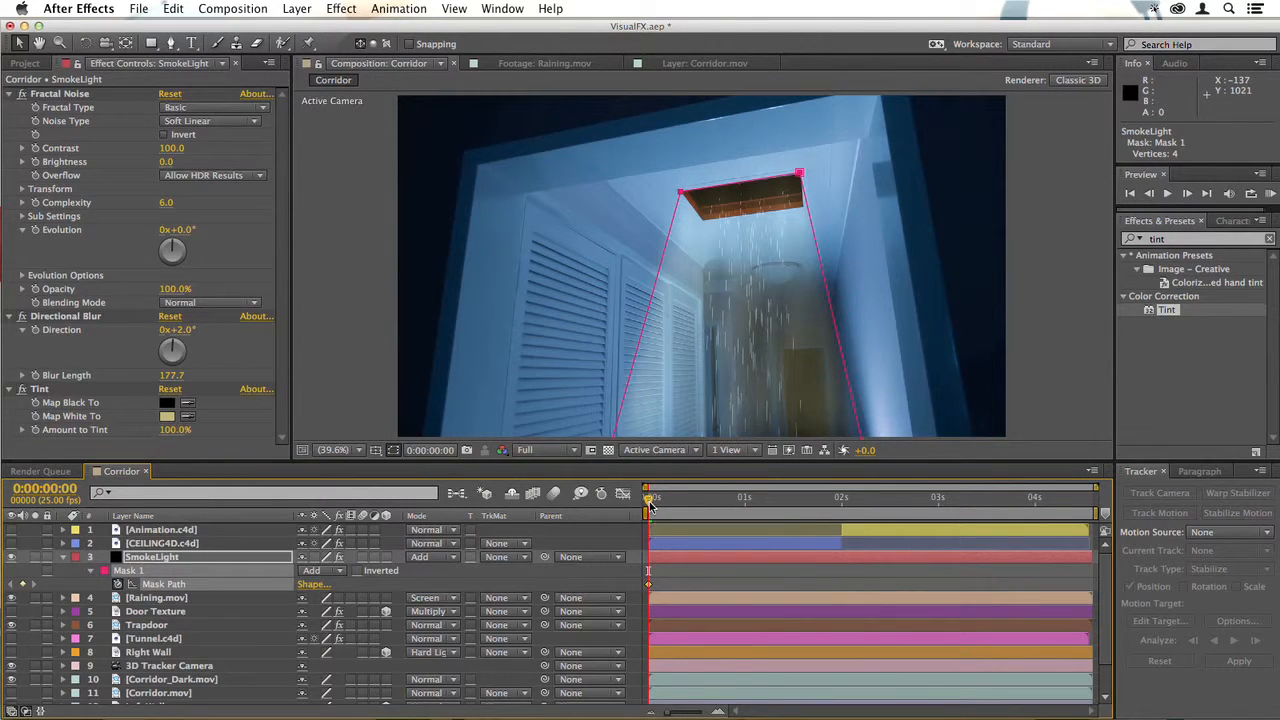
pyautogui.moveTo(650, 498); pyautogui.dragTo(718, 498)
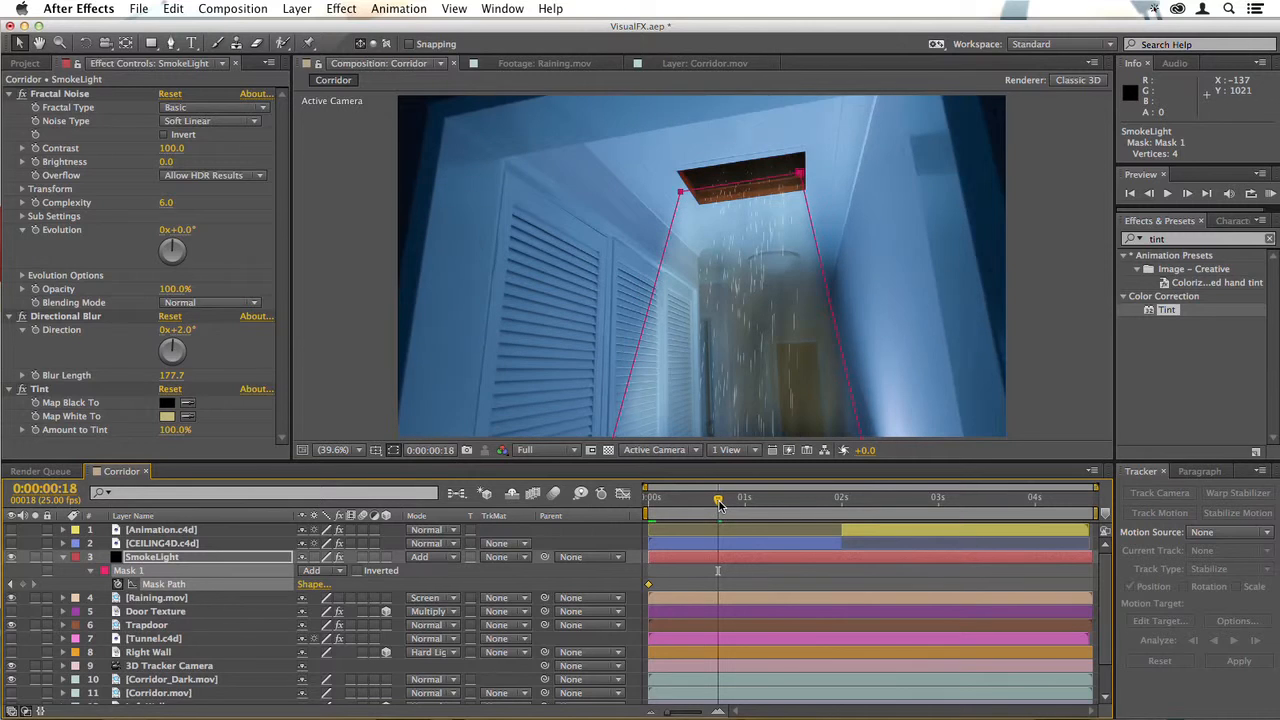
pyautogui.moveTo(684, 200)
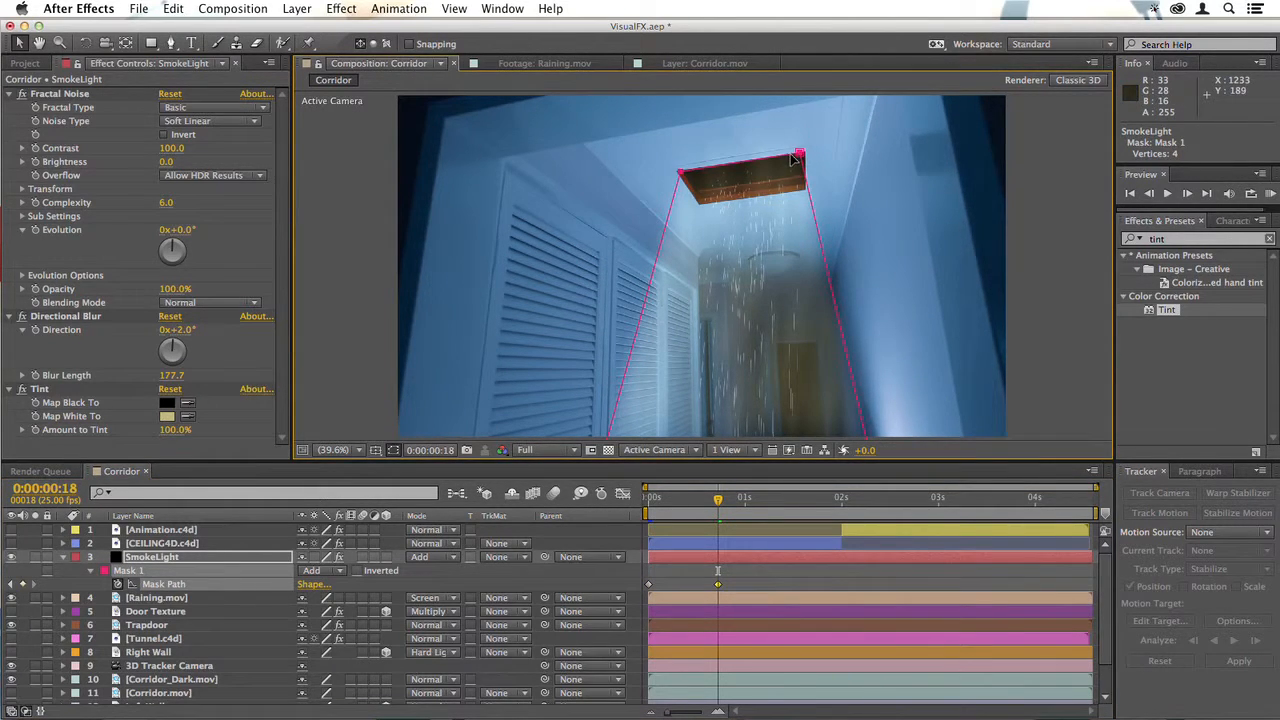
pyautogui.moveTo(718, 496); pyautogui.dragTo(790, 496)
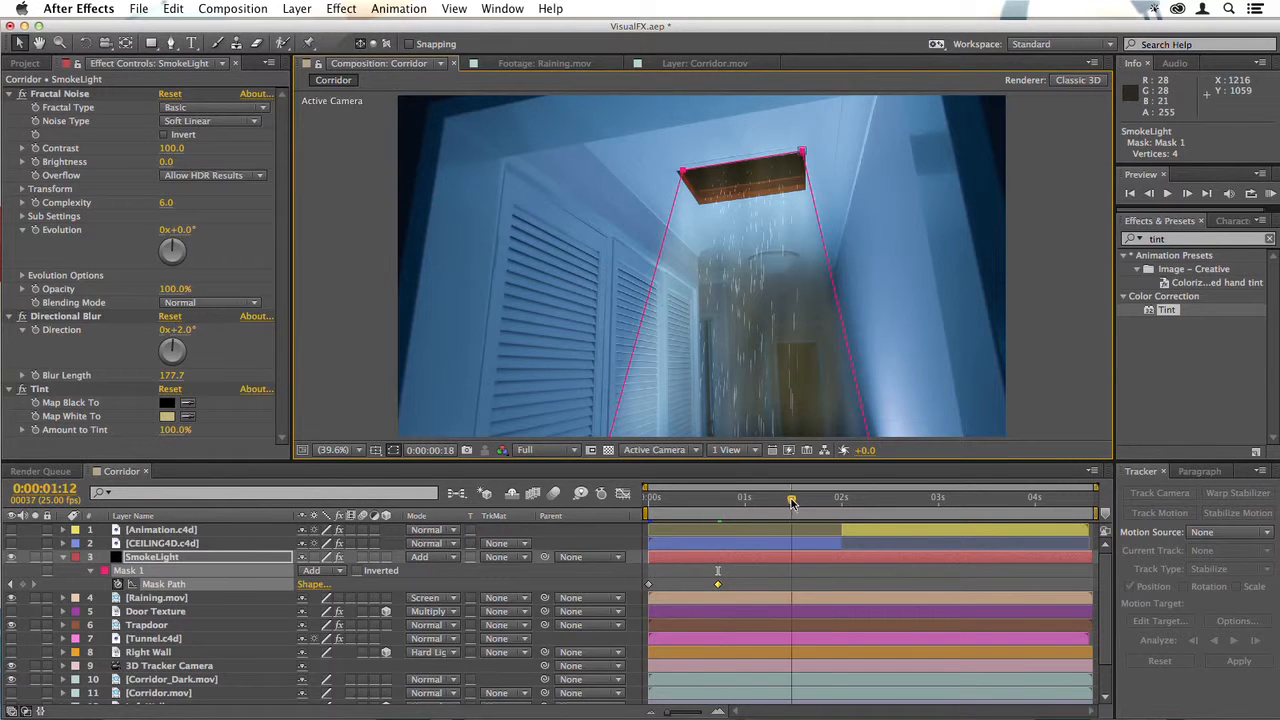
pyautogui.moveTo(790, 496); pyautogui.dragTo(864, 496)
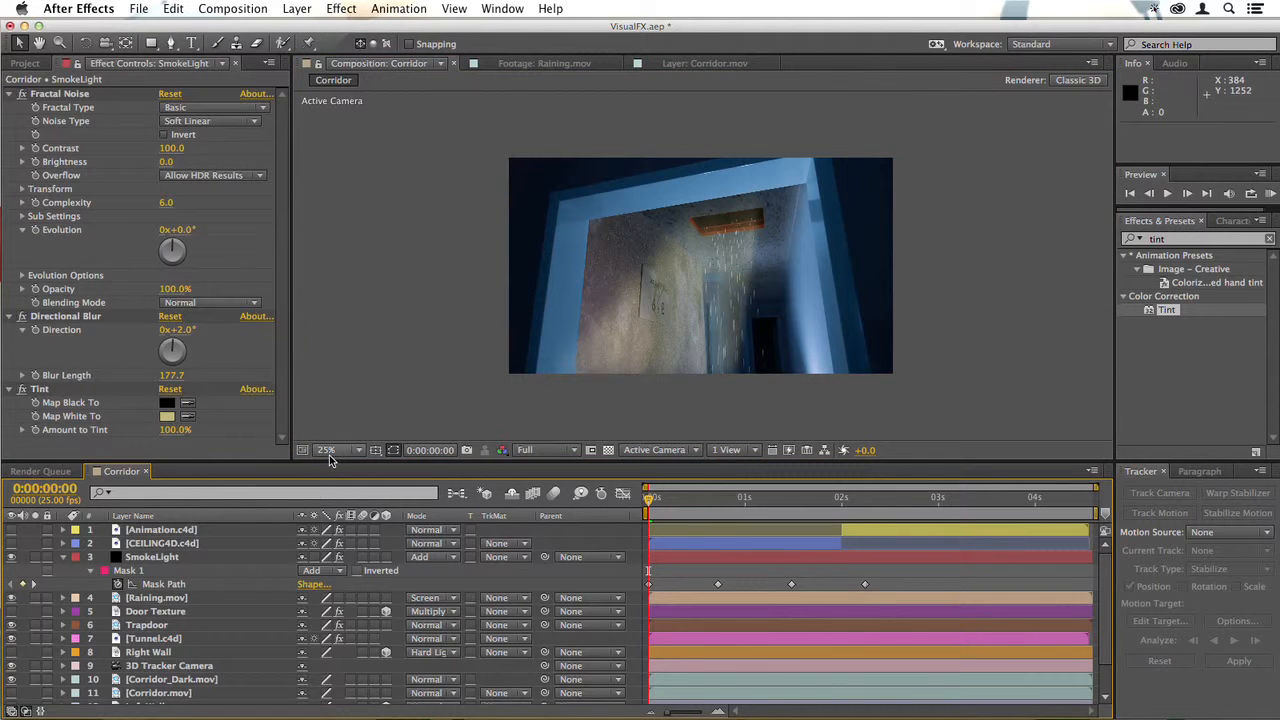
pyautogui.click(332, 448)
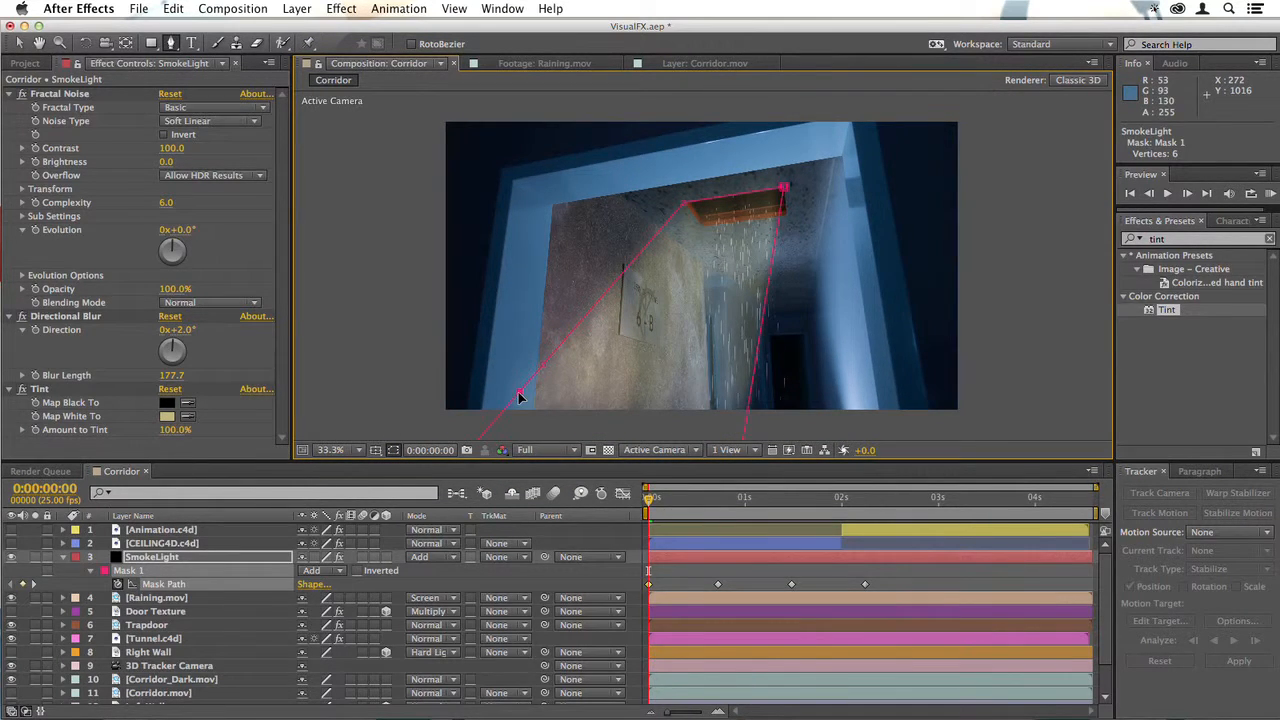
# Reshape Mask 1's vertices at later frames so the beam tracks the trapdoor, keyframing Mask Path
pyautogui.moveTo(520, 392); pyautogui.dragTo(536, 418)
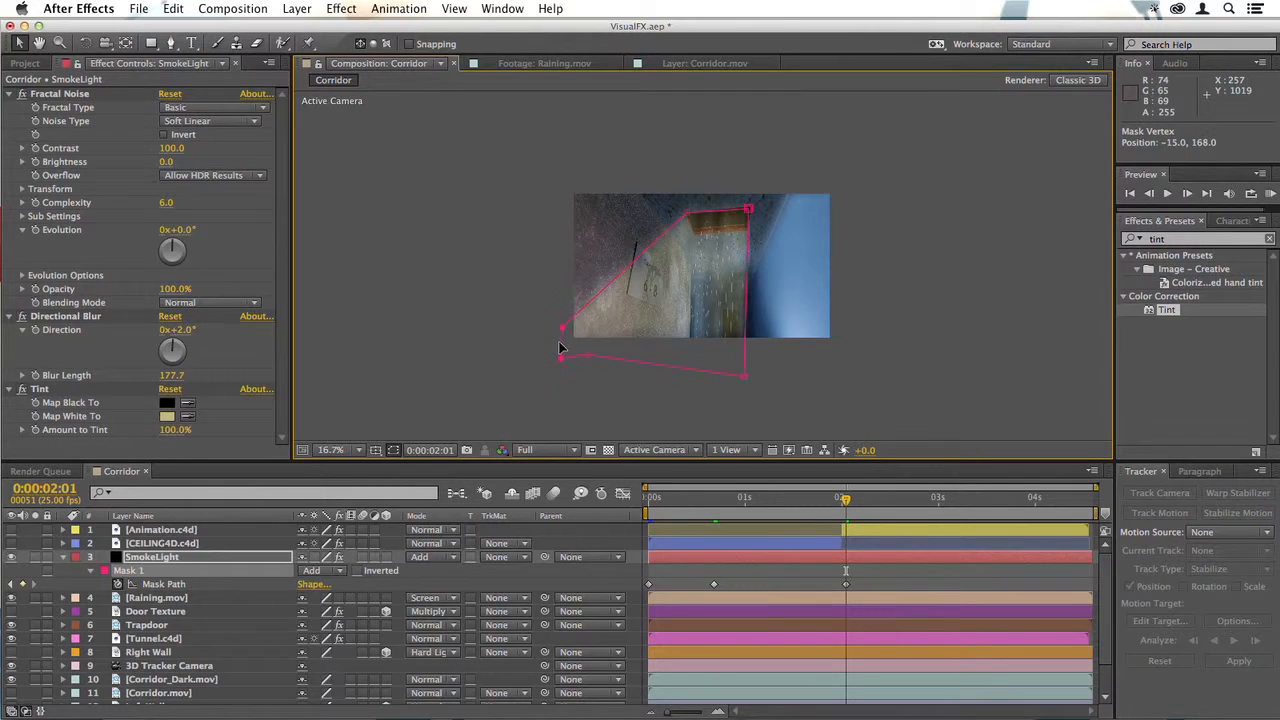
pyautogui.click(648, 496)
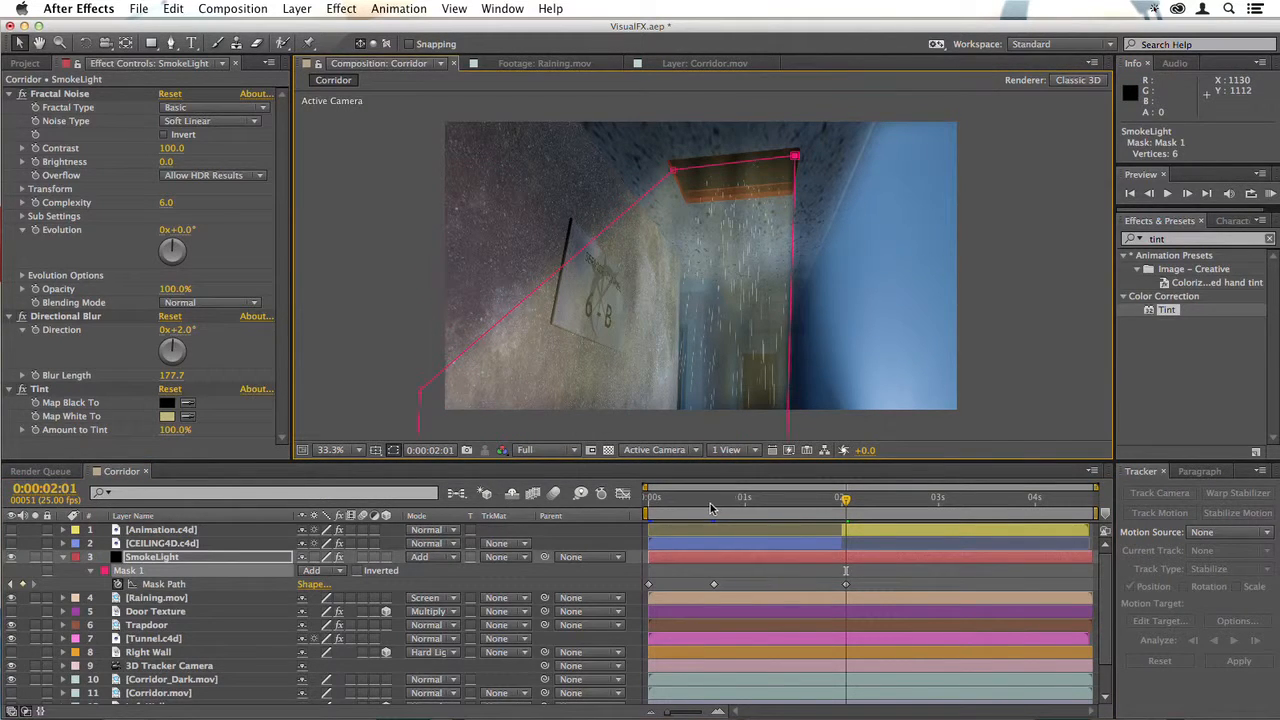
pyautogui.moveTo(844, 496); pyautogui.dragTo(780, 496)
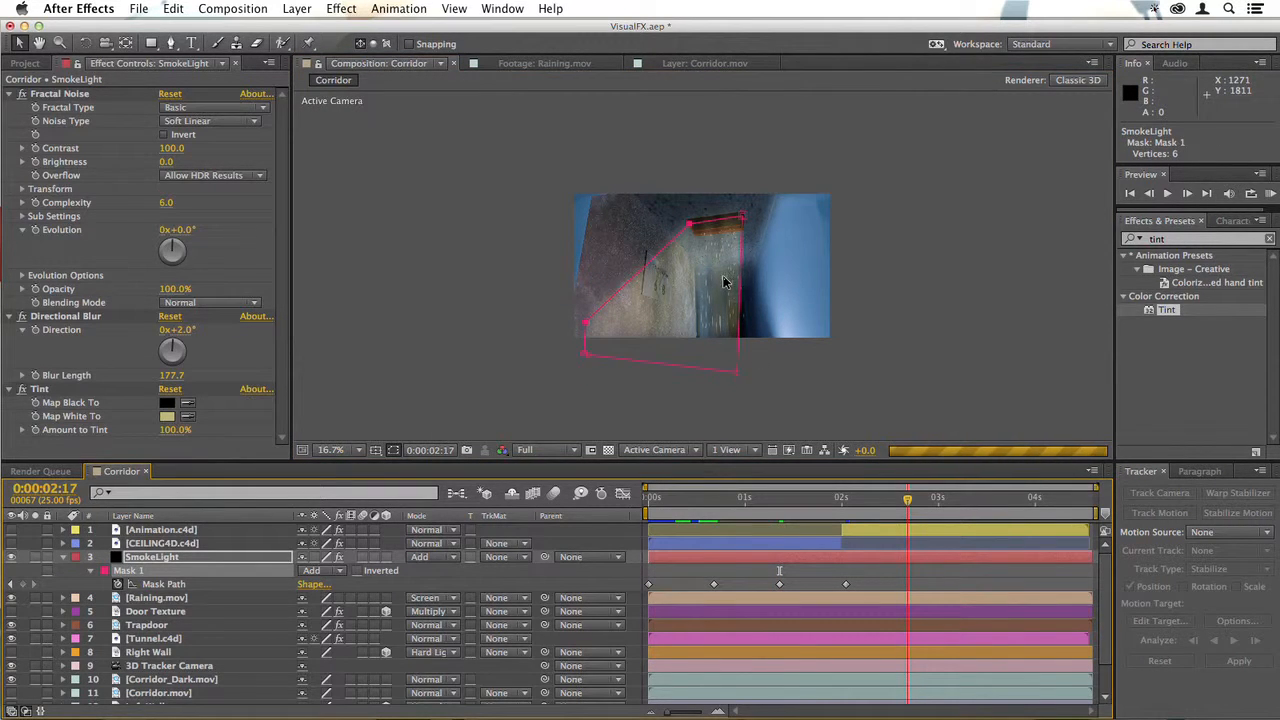
pyautogui.click(296, 8)
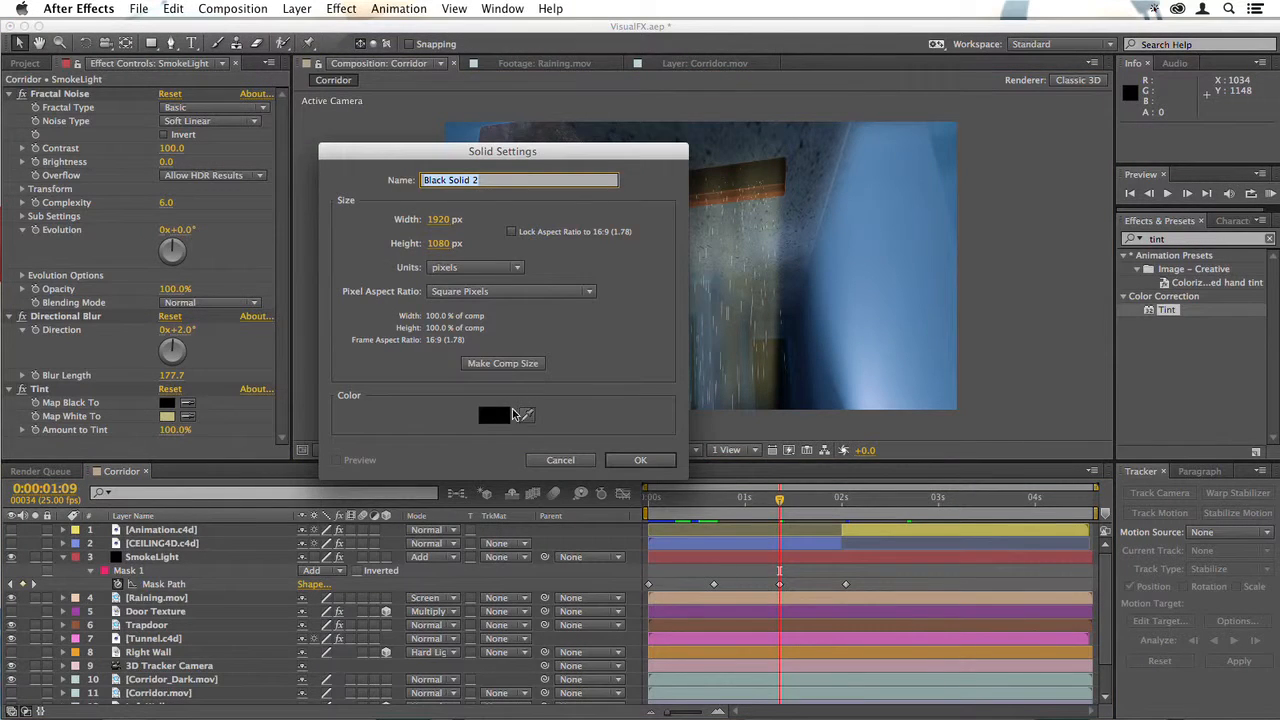
# Give the new solid a pale yellow colour in the Solid Settings colour picker
pyautogui.click(492, 414)
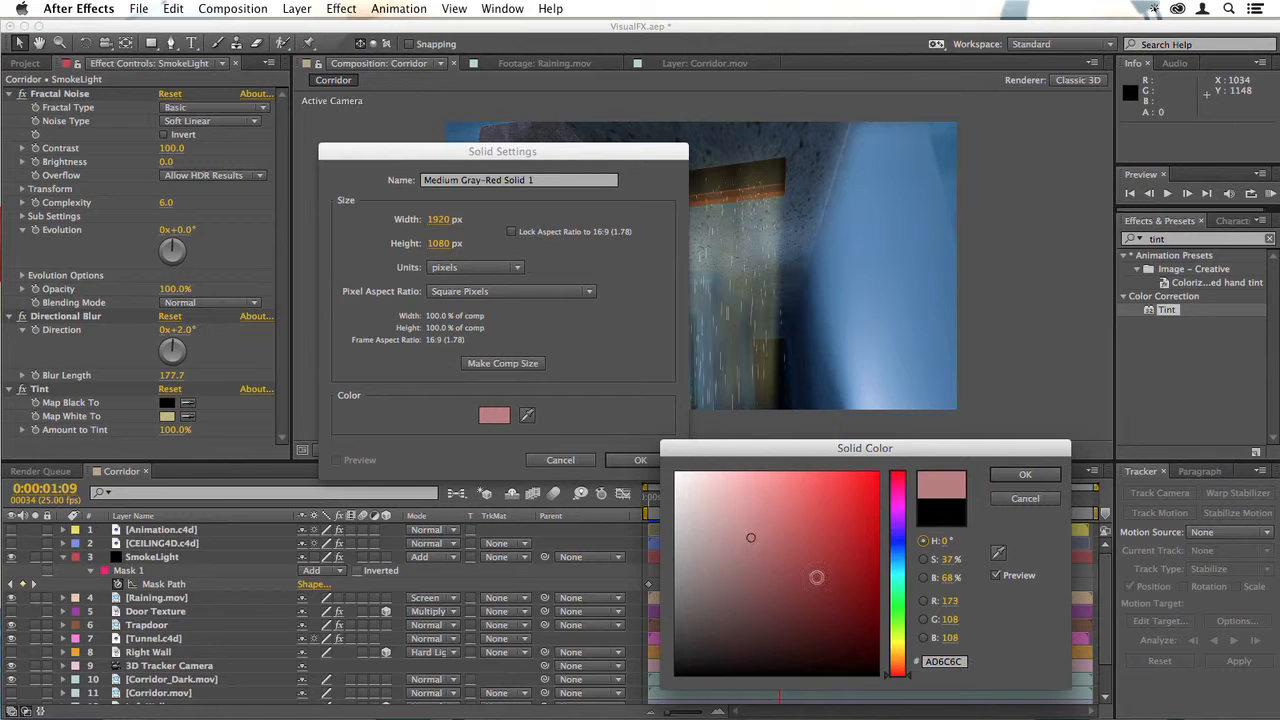
pyautogui.click(714, 510)
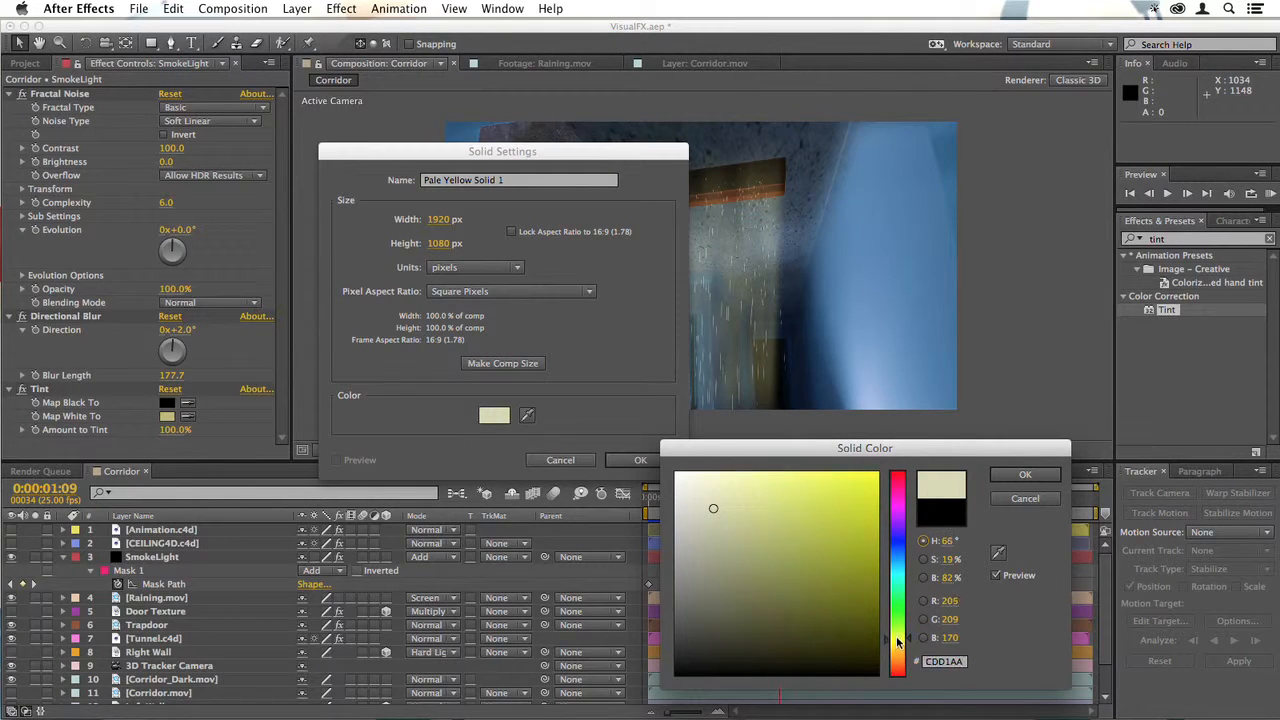
pyautogui.click(1024, 474)
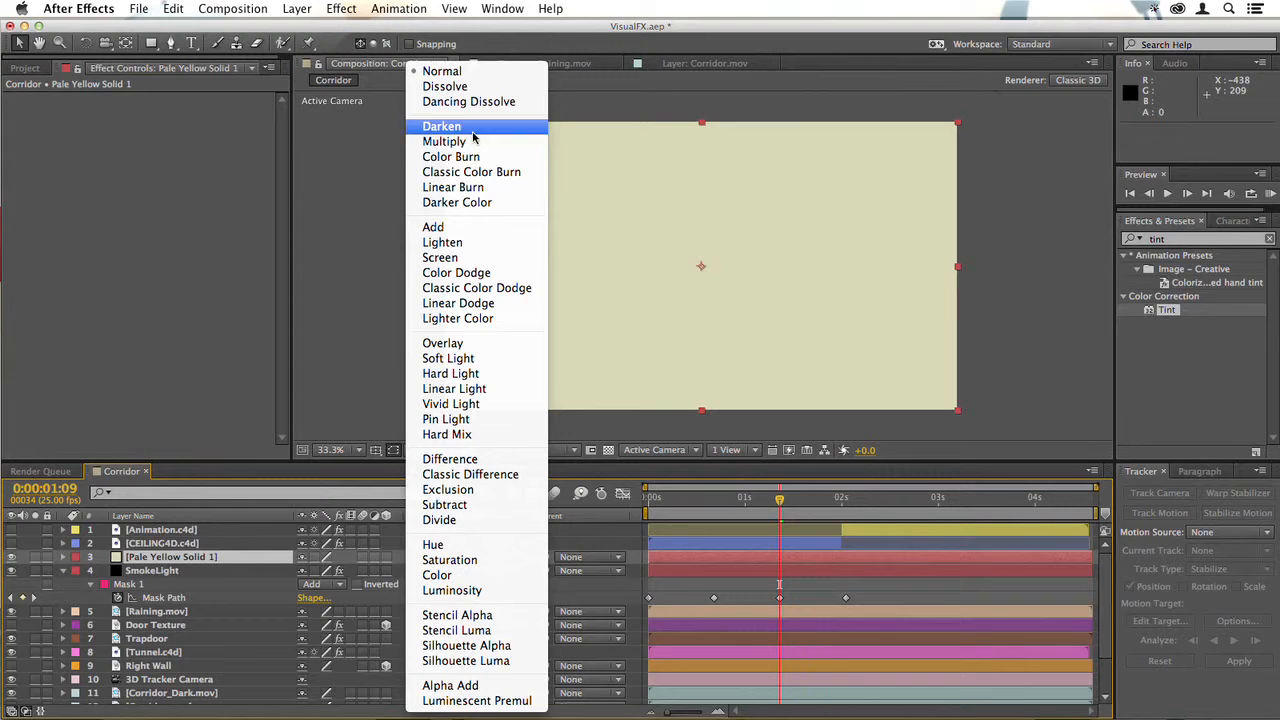
# Screen-blend Pale Yellow Solid 1 at 43% opacity and select the CEILING40.c4d layer
pyautogui.click(440, 256)
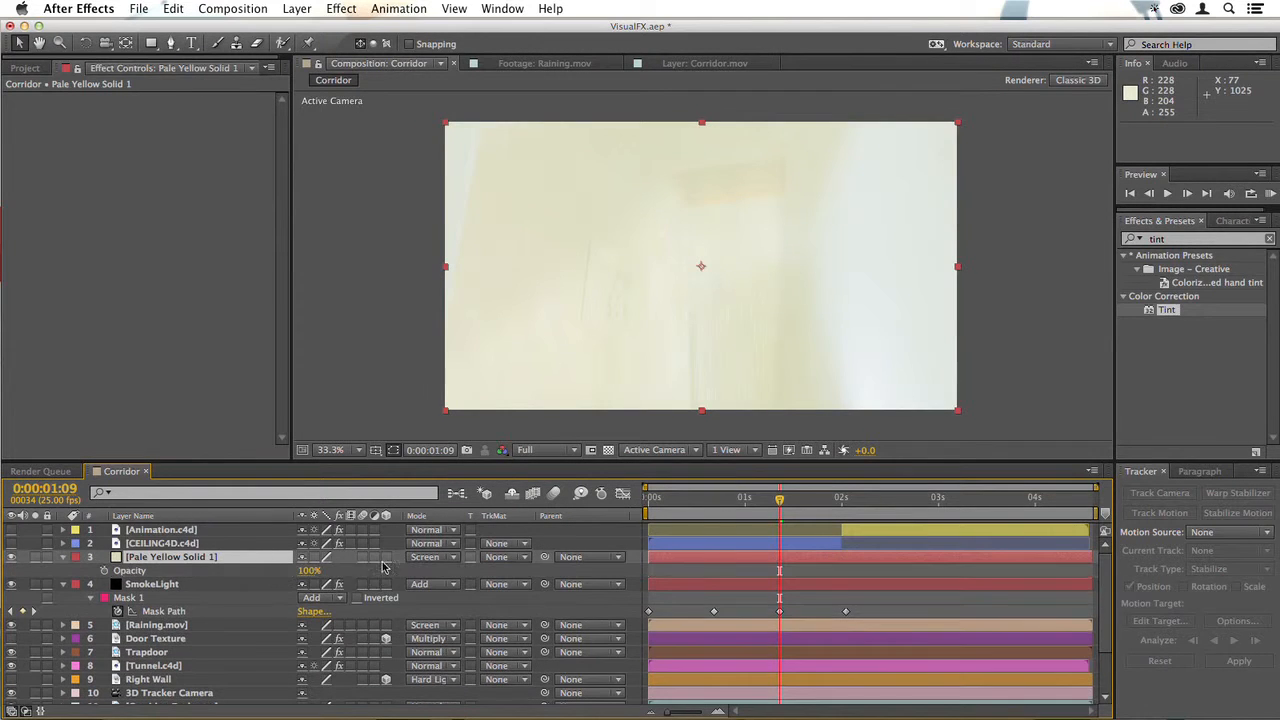
pyautogui.moveTo(308, 570); pyautogui.dragTo(264, 570)
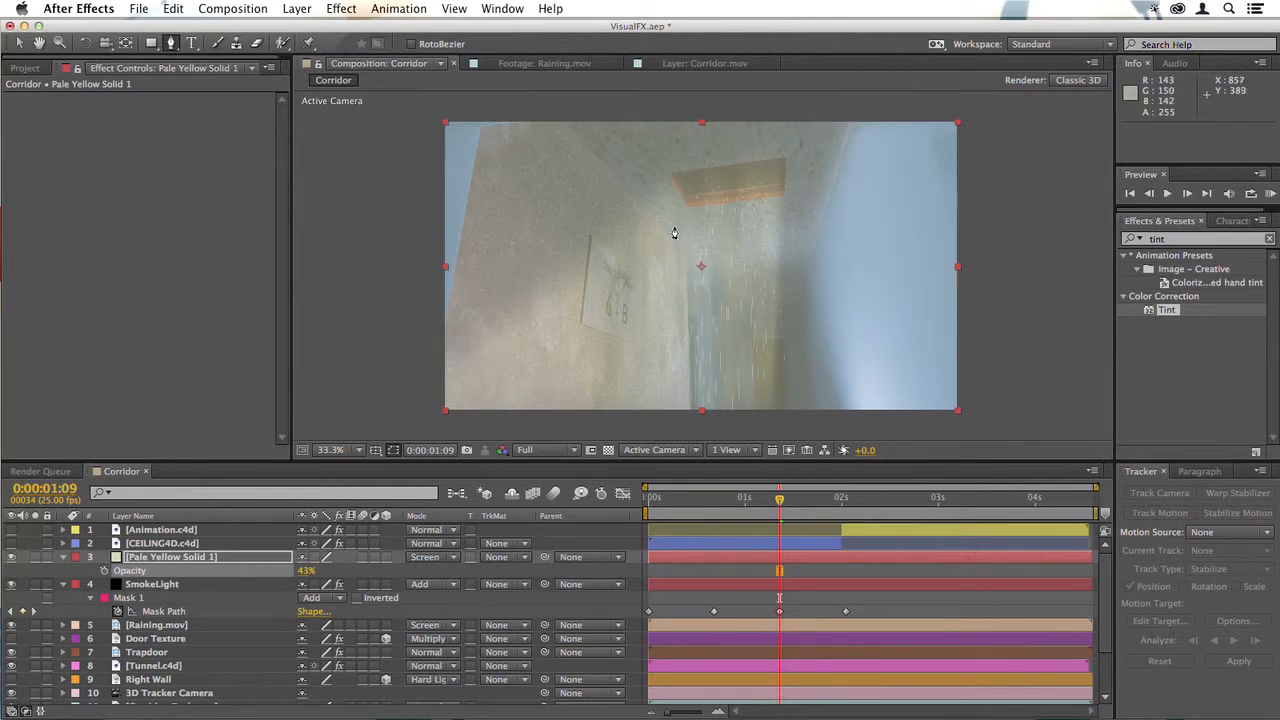
pyautogui.moveTo(672, 178)
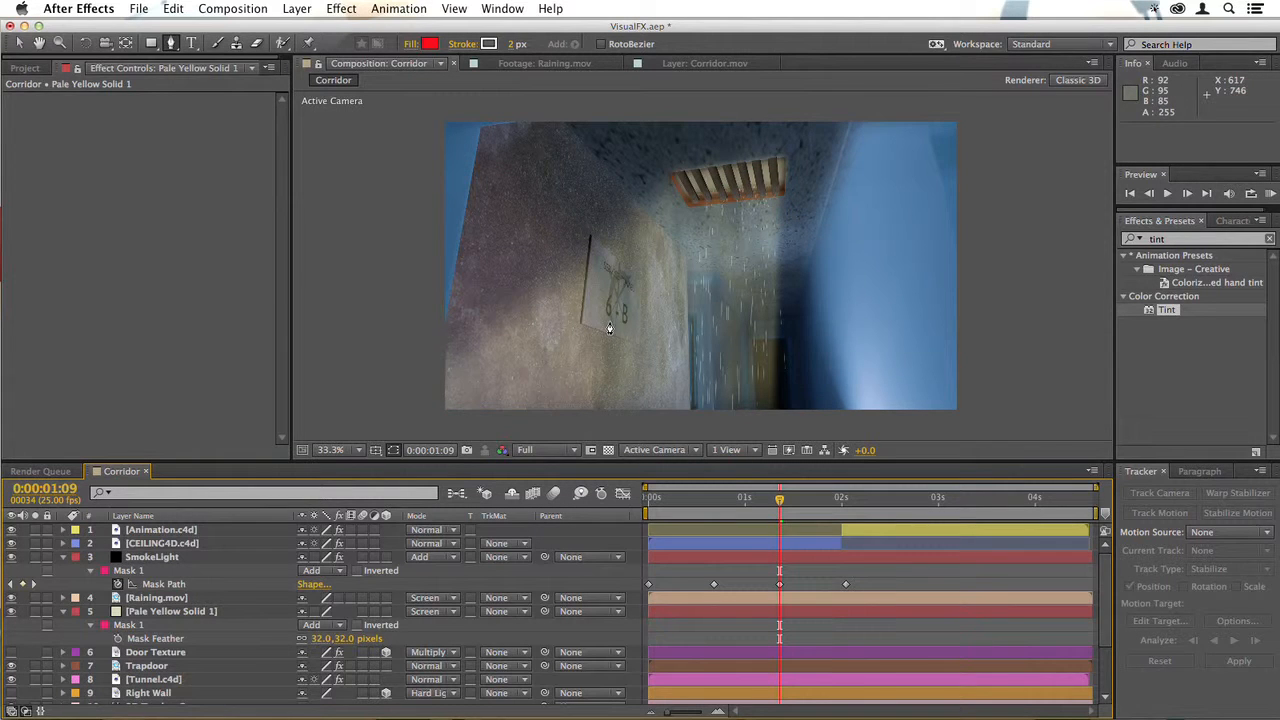
pyautogui.click(162, 544)
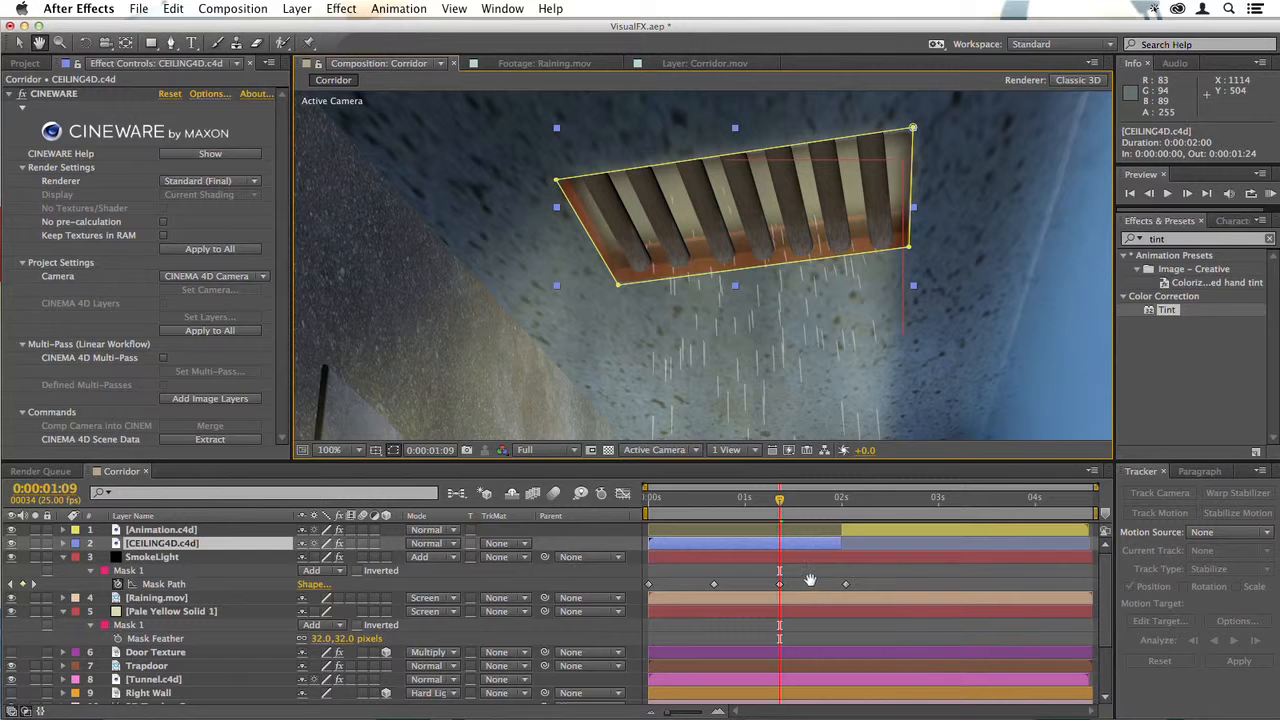
# Rename Pale Yellow Solid 1 to Backlight and parent it to the DOORFRAME layer
pyautogui.click(330, 448)
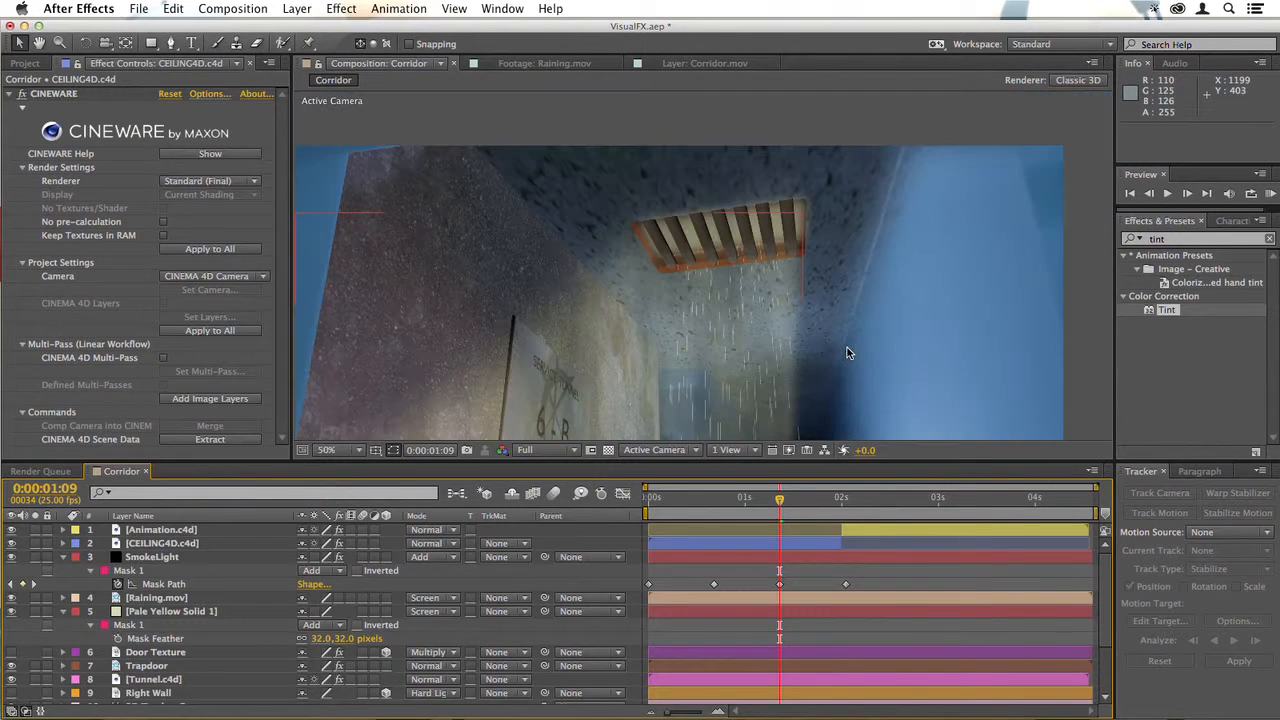
pyautogui.click(326, 448)
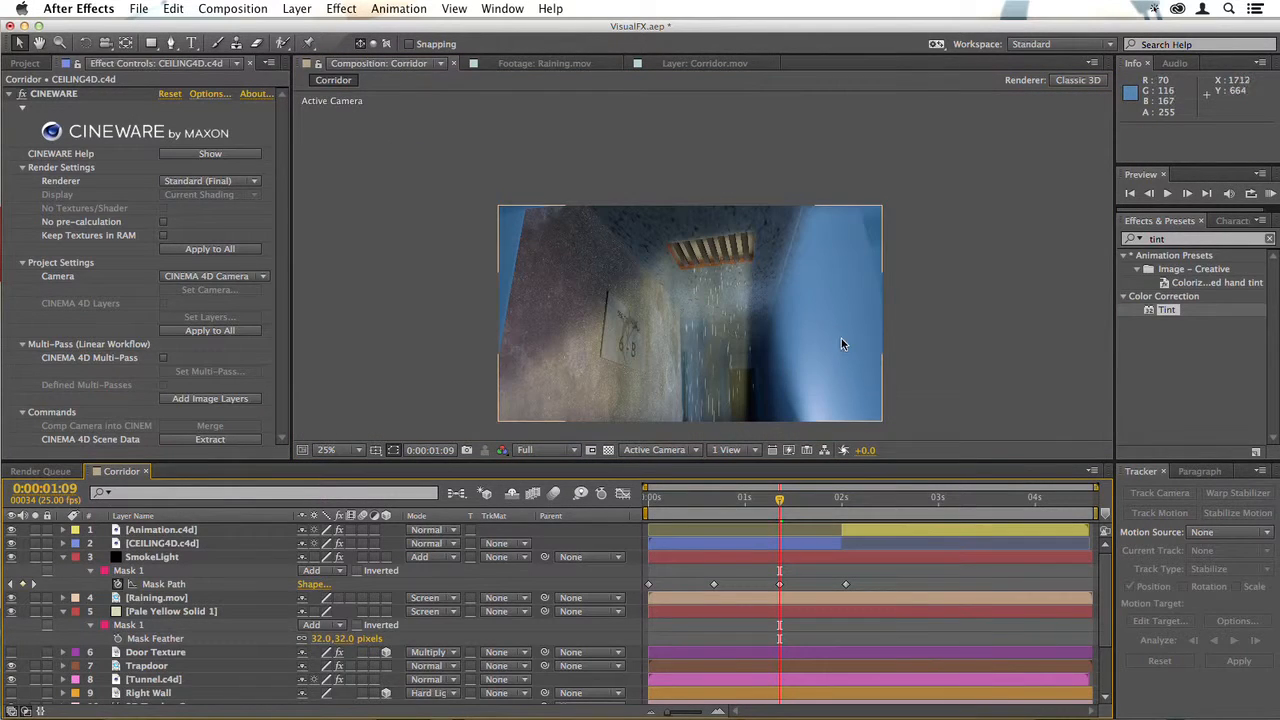
pyautogui.click(170, 612)
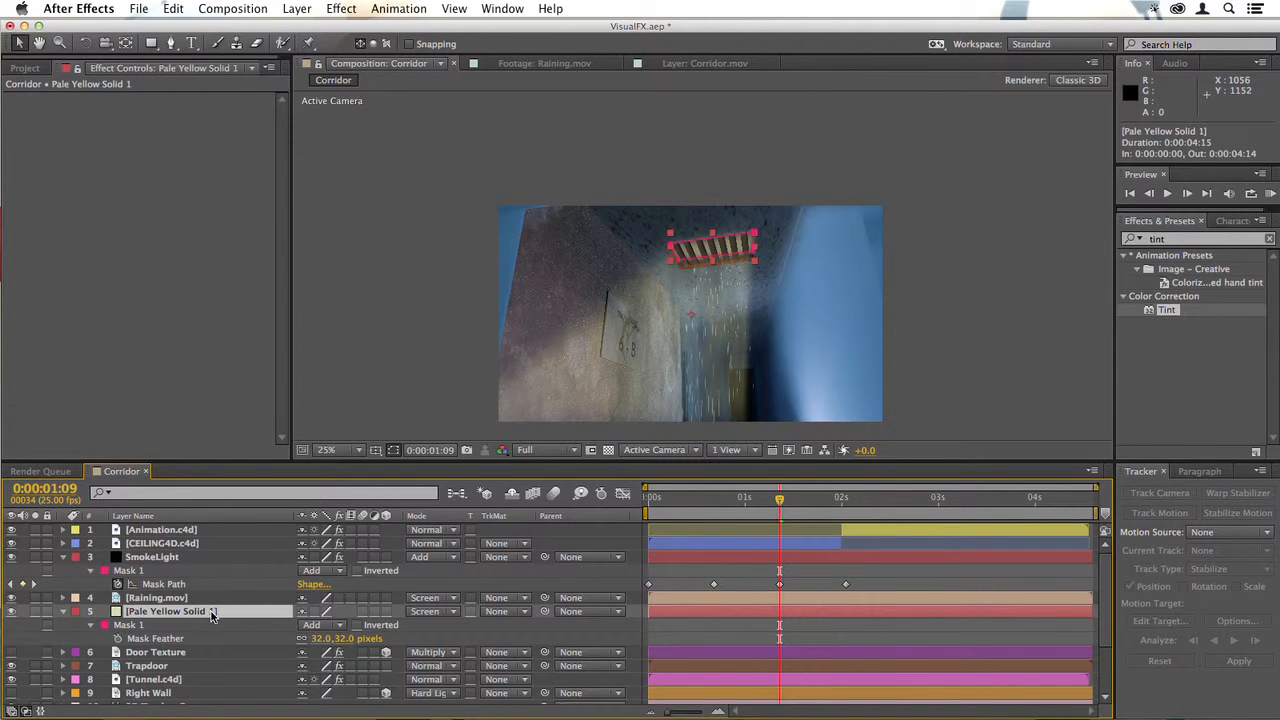
pyautogui.doubleClick(166, 612)
pyautogui.write('Backlight')
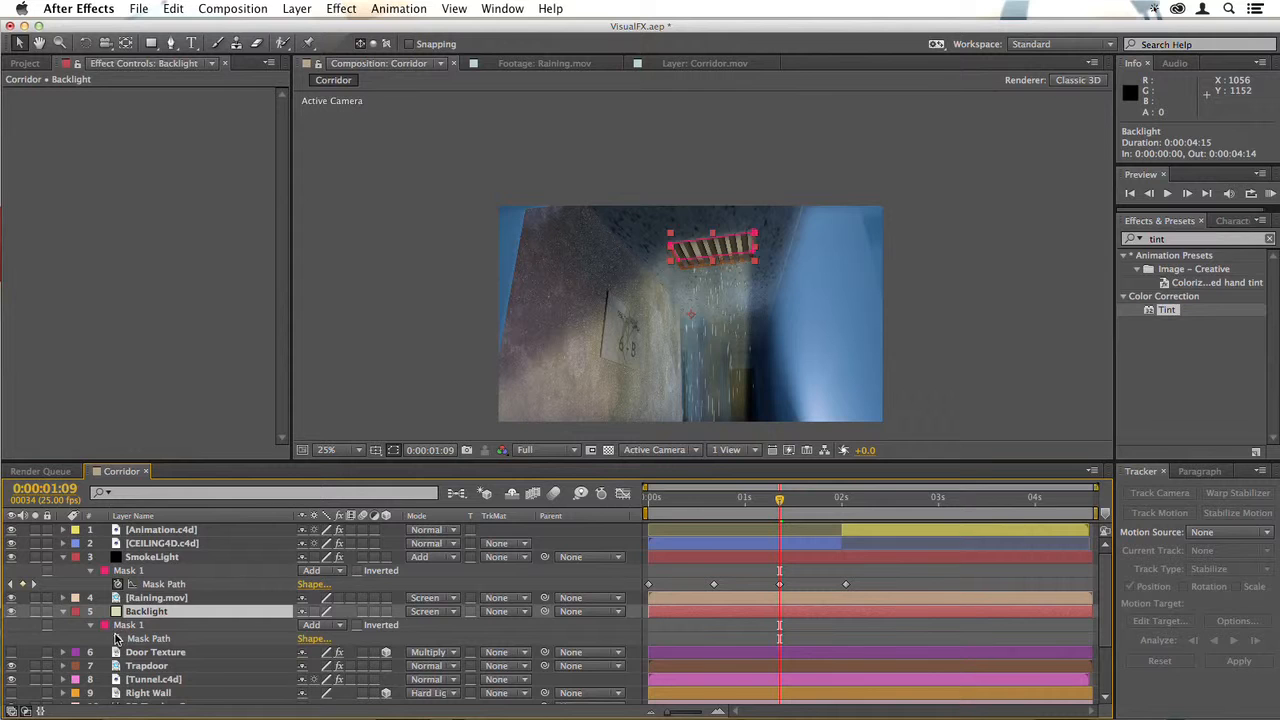
pyautogui.click(146, 612)
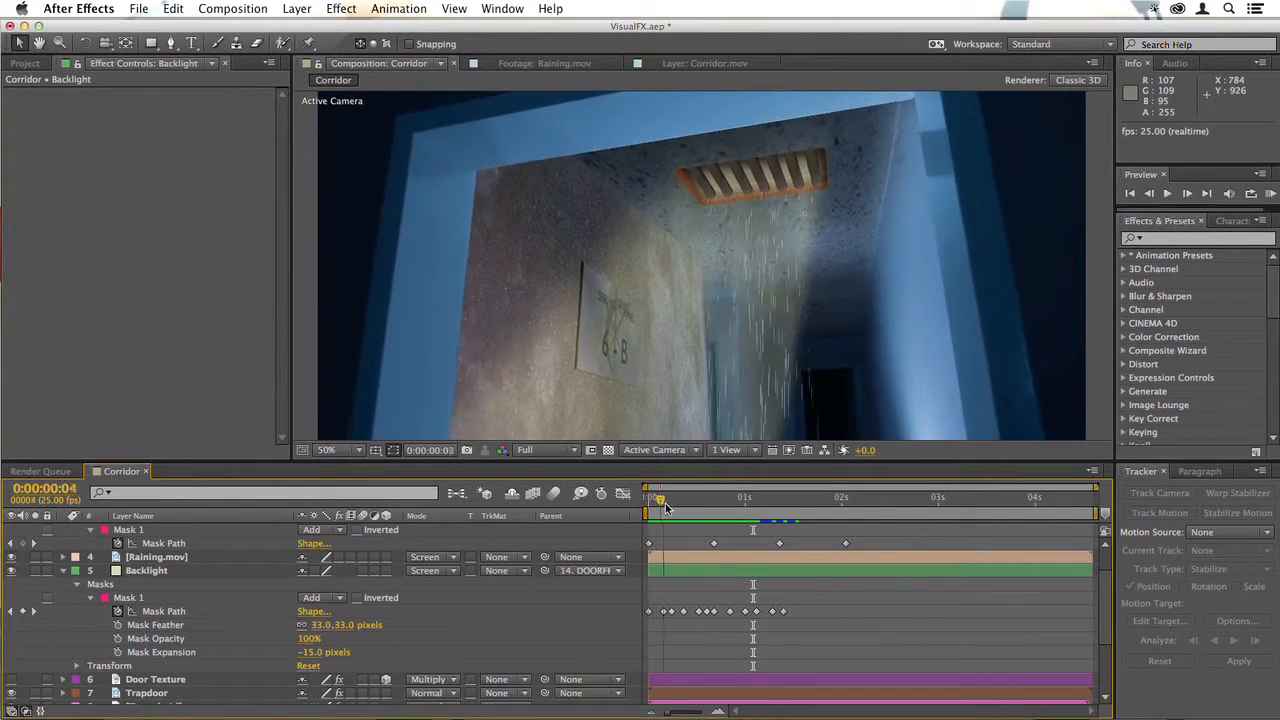
# Stop the RAM preview and move Backlight beneath Trapdoor in the layer stack
pyautogui.click(668, 496)
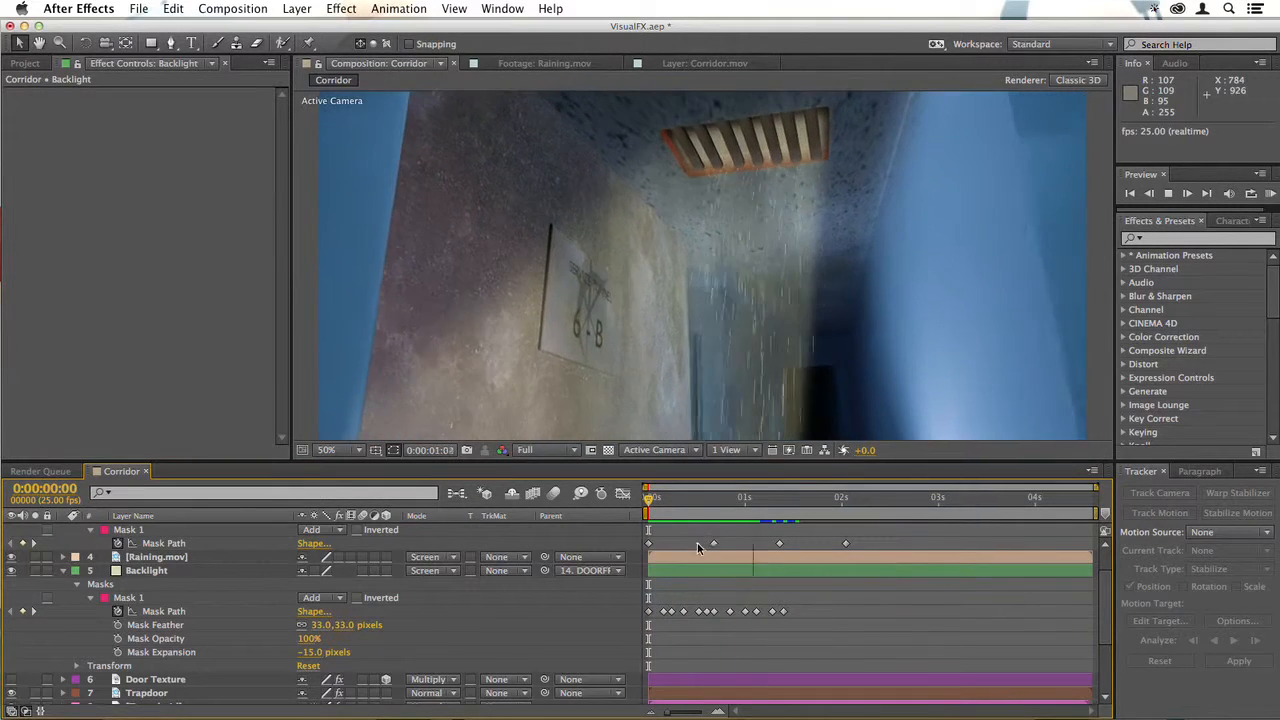
pyautogui.click(676, 496)
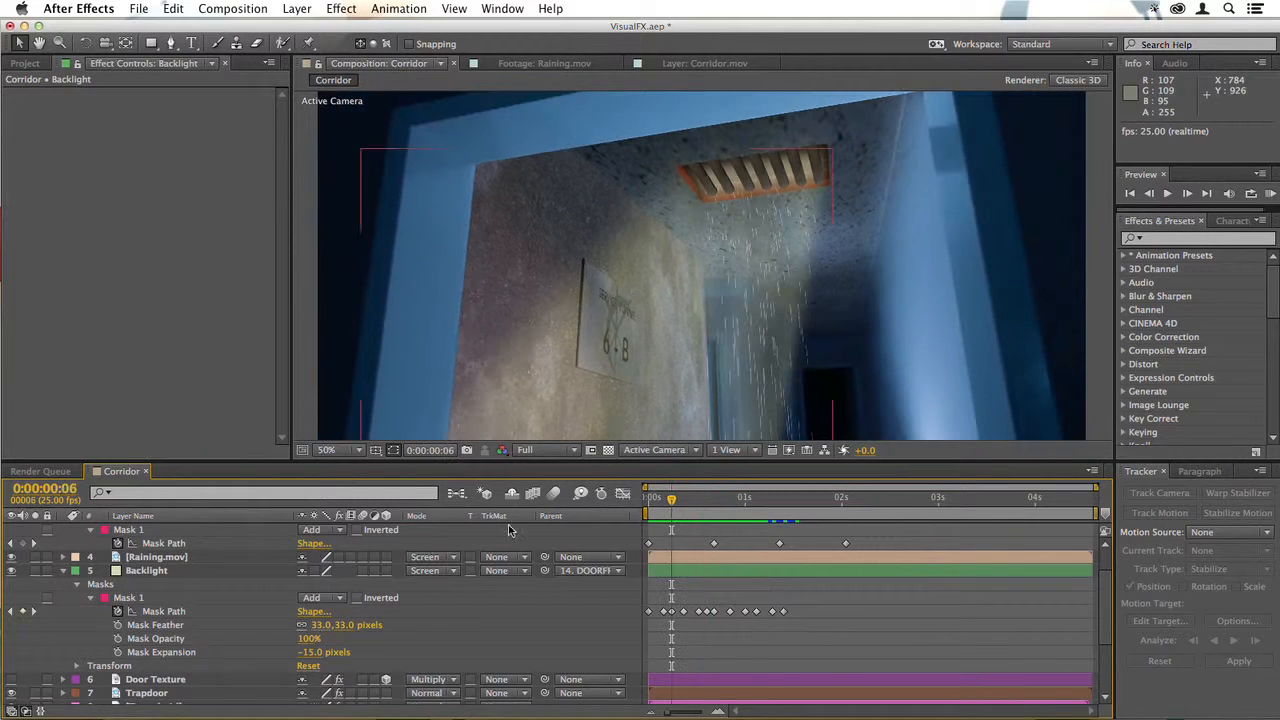
pyautogui.click(148, 570)
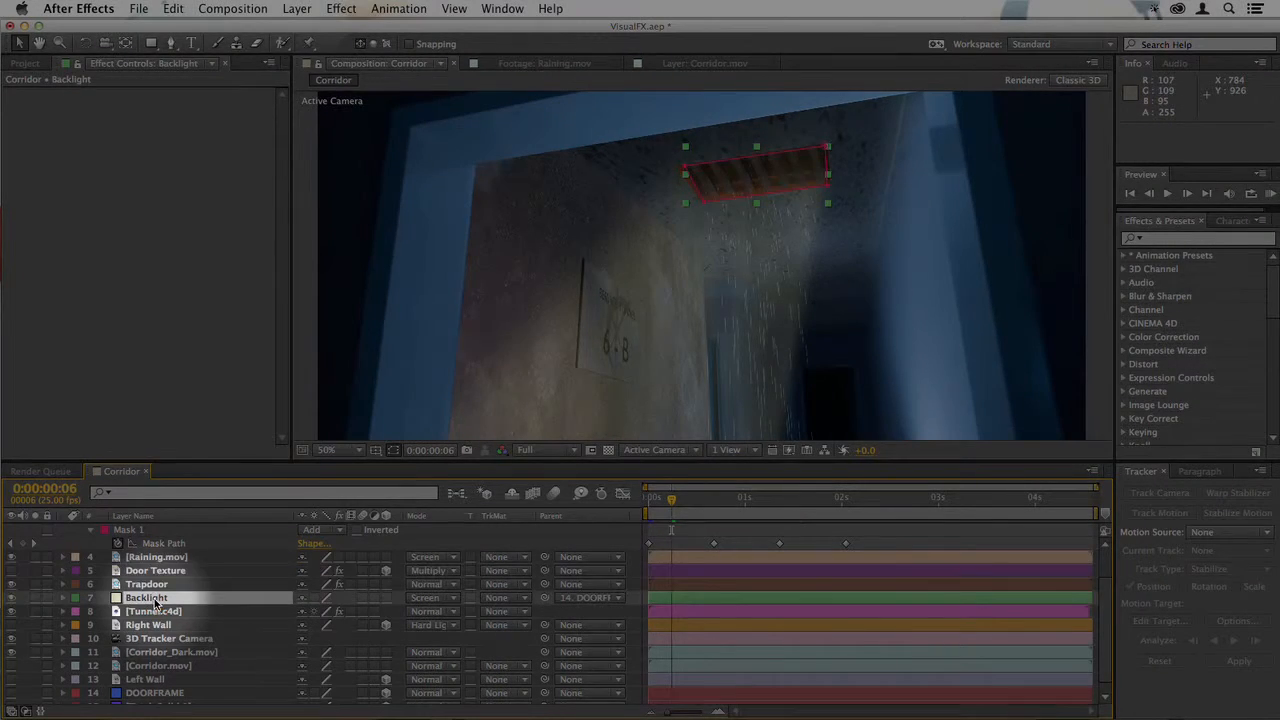
pyautogui.click(148, 584)
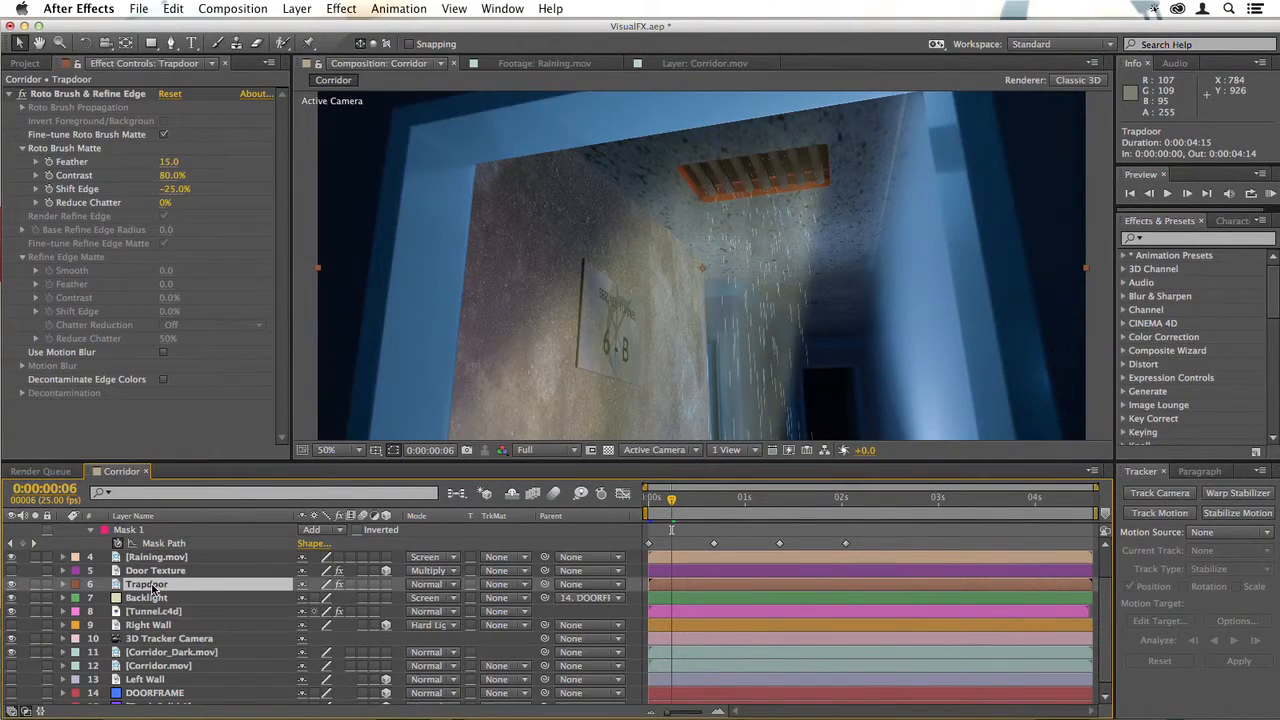
# Apply Luma Key to Trapdoor with Key Out Darker and a feathered edge
pyautogui.write('luma')
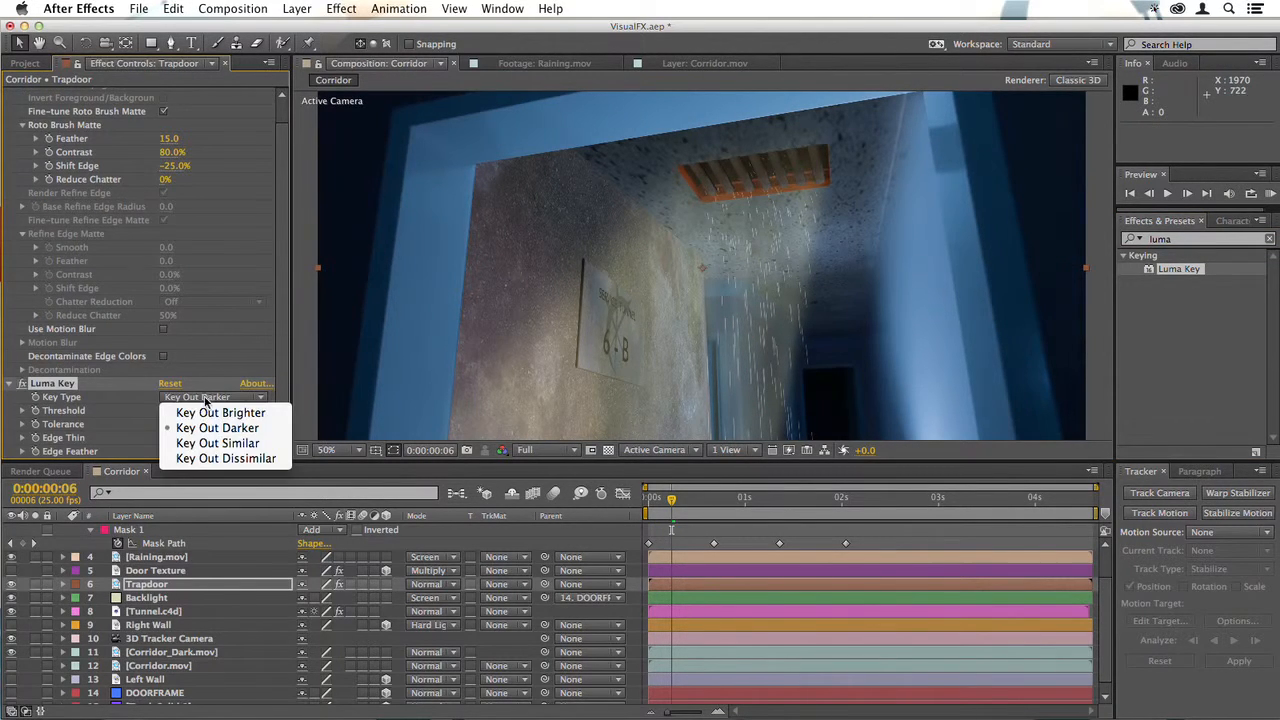
pyautogui.click(216, 428)
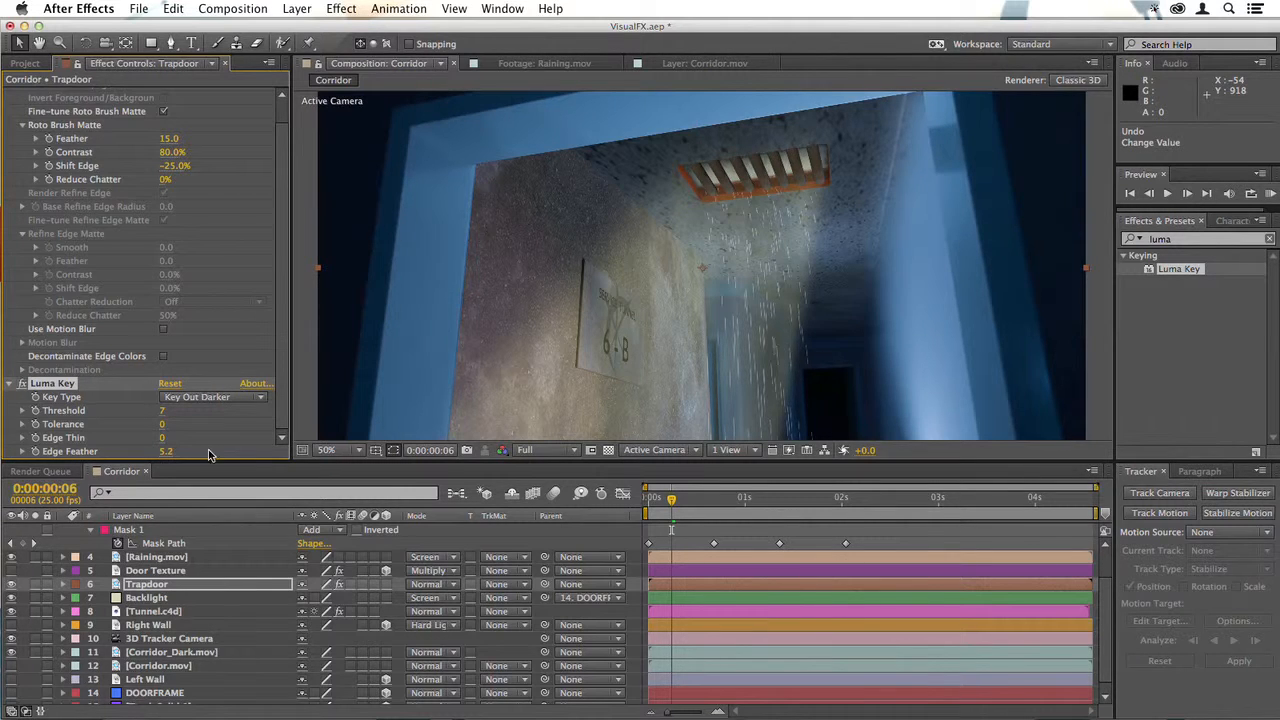
pyautogui.click(148, 596)
pyautogui.write('frac')
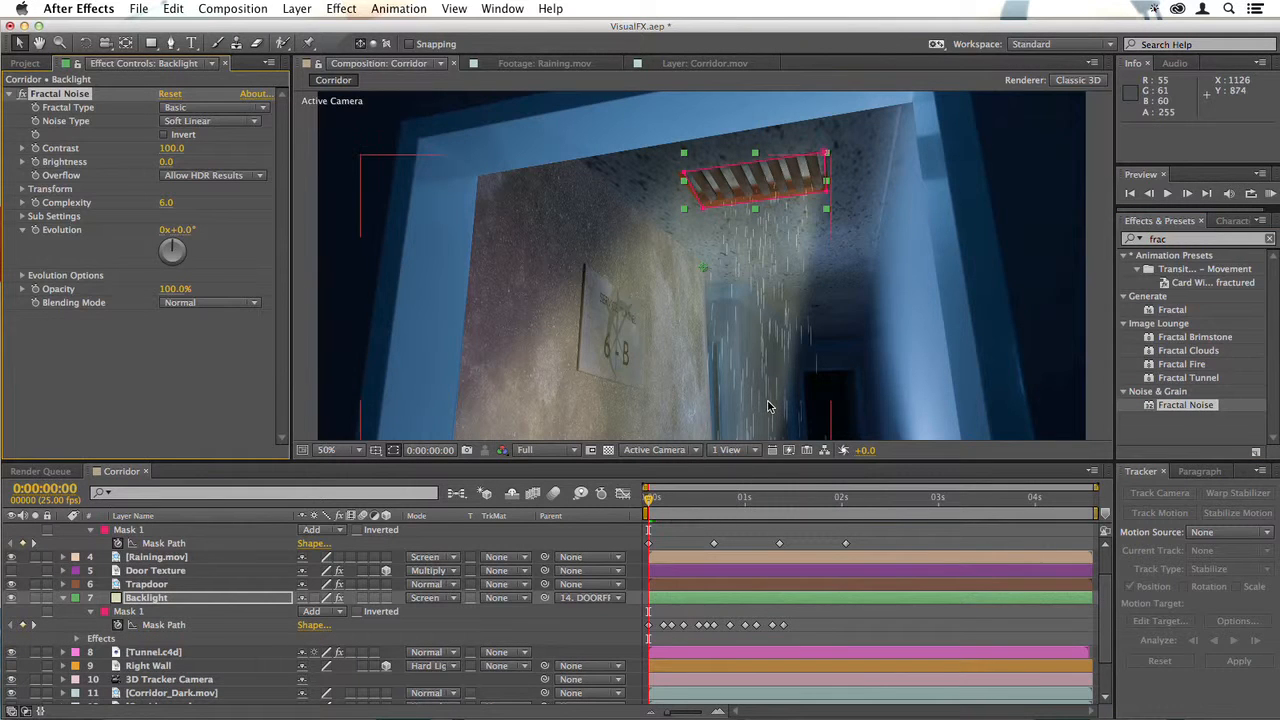
# Give Backlight's Fractal Noise a Dynamic fractal type and contrast 267
pyautogui.click(328, 448)
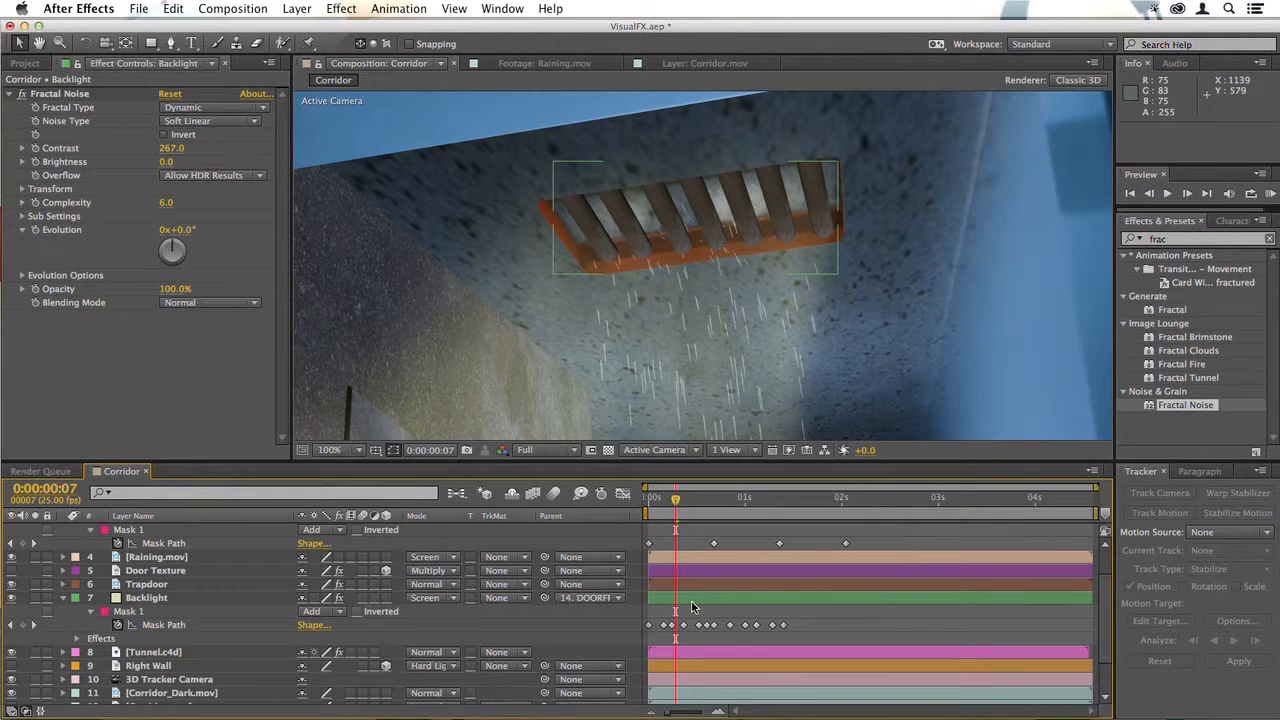
pyautogui.click(148, 596)
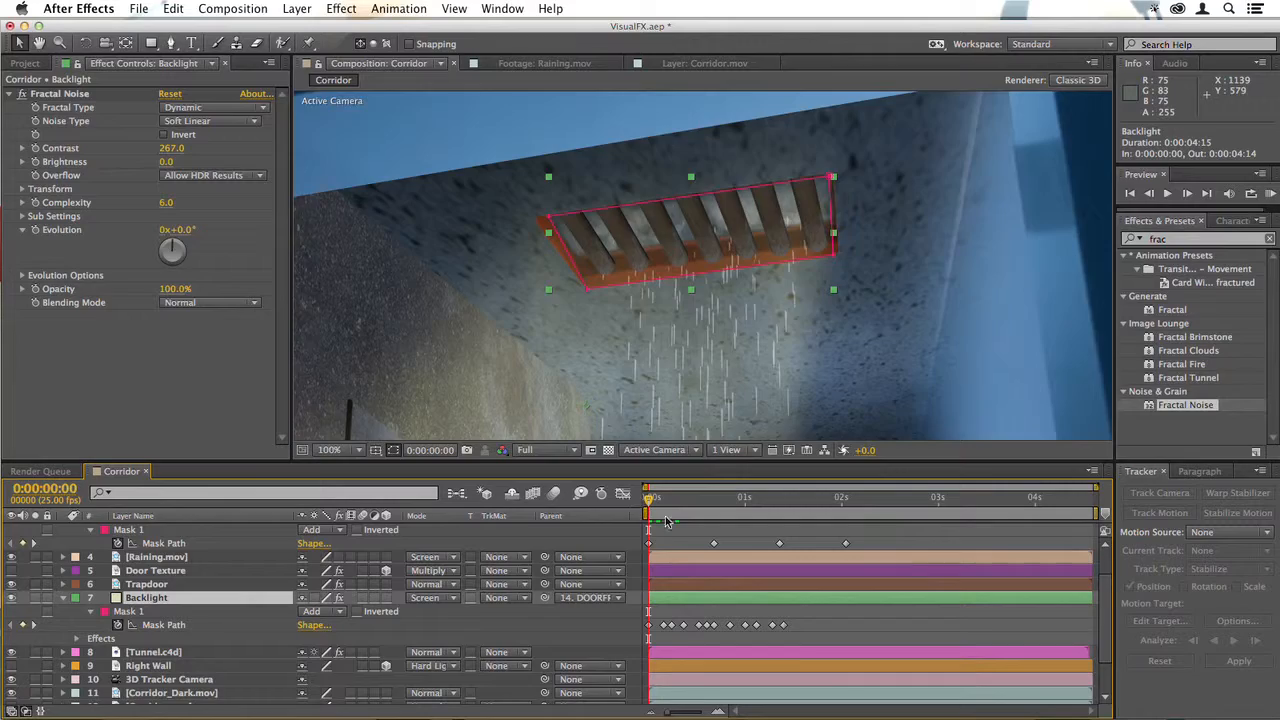
pyautogui.click(328, 448)
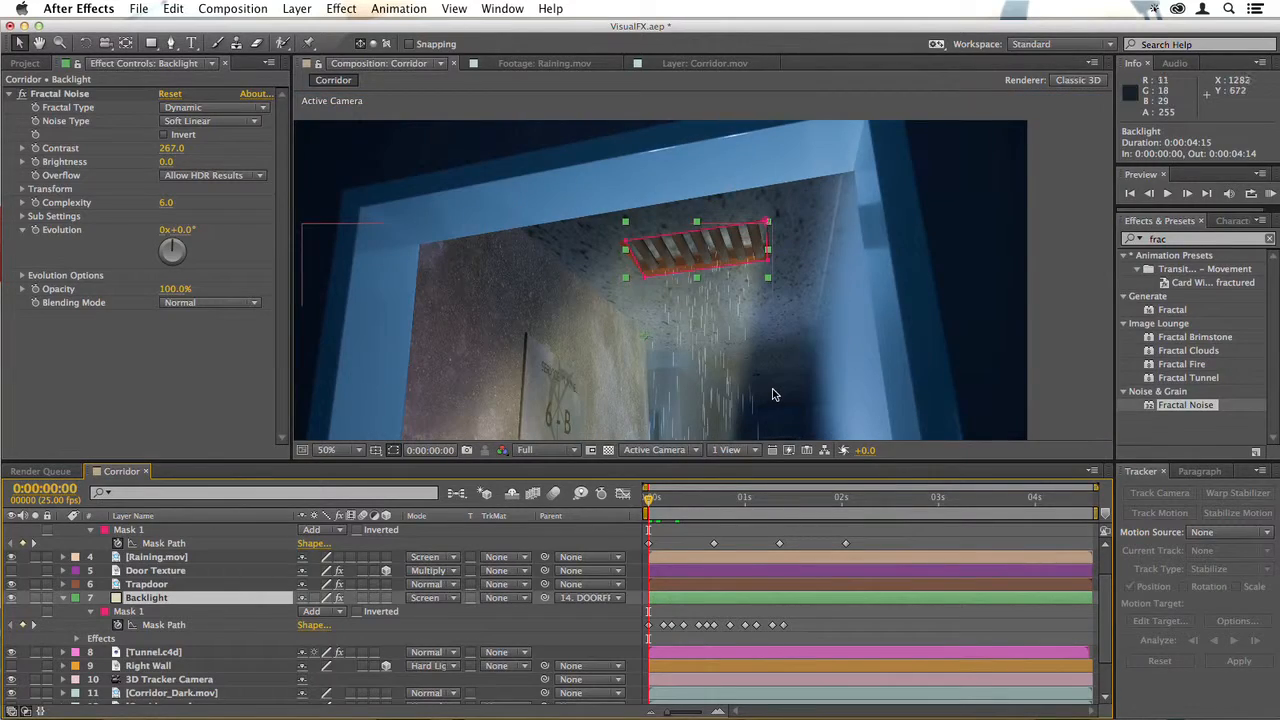